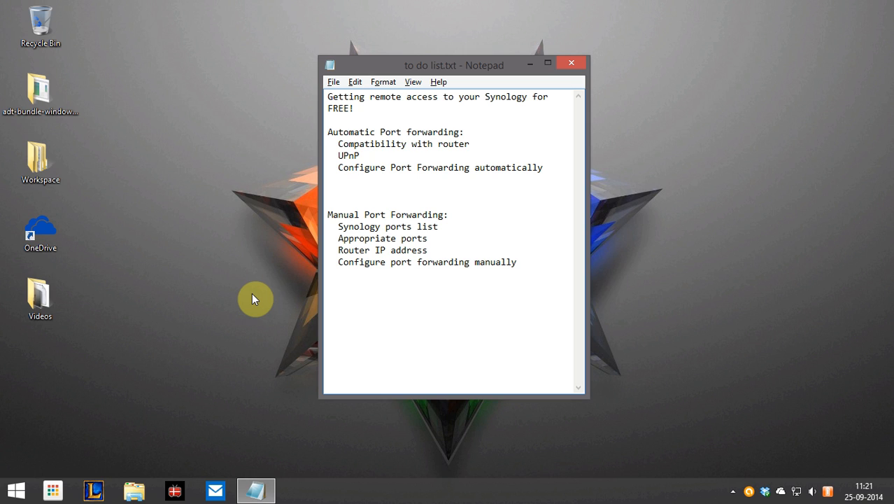
pyautogui.moveTo(453, 233)
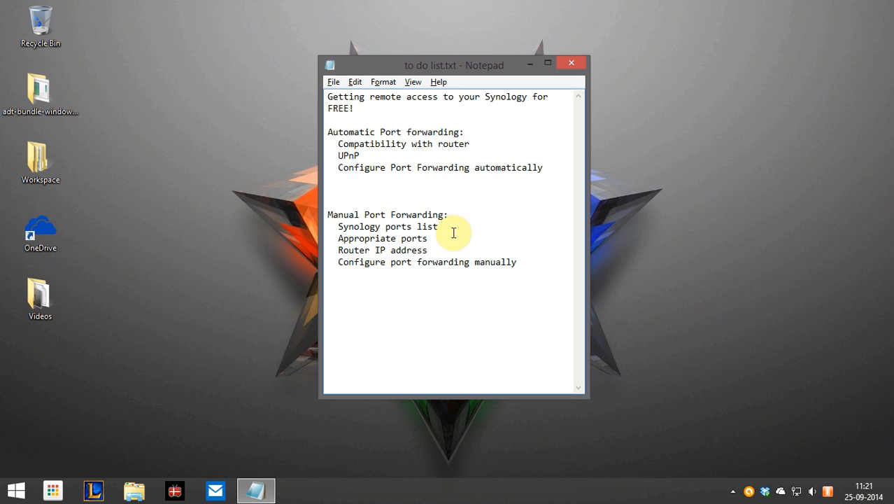
pyautogui.moveTo(451, 202)
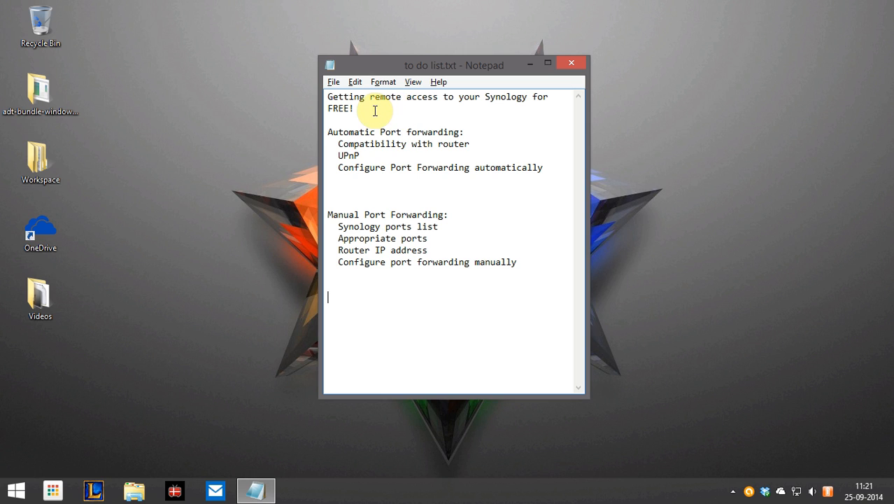
pyautogui.moveTo(435, 108)
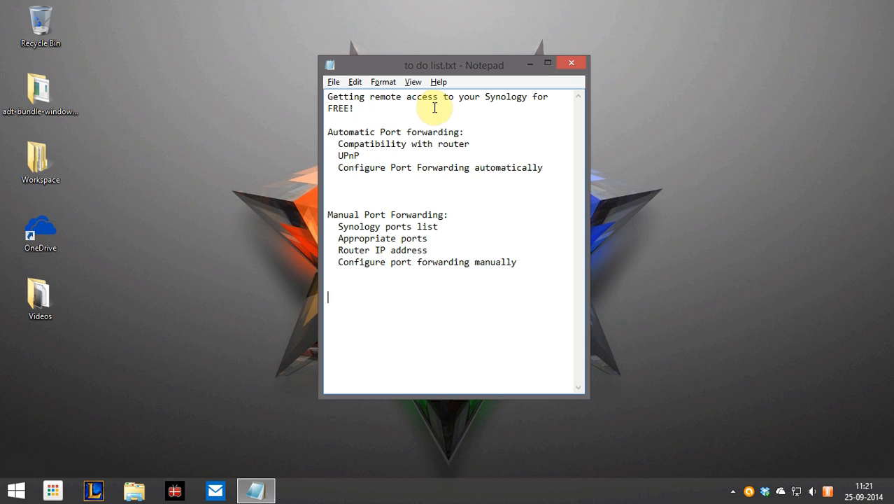
pyautogui.moveTo(380, 116)
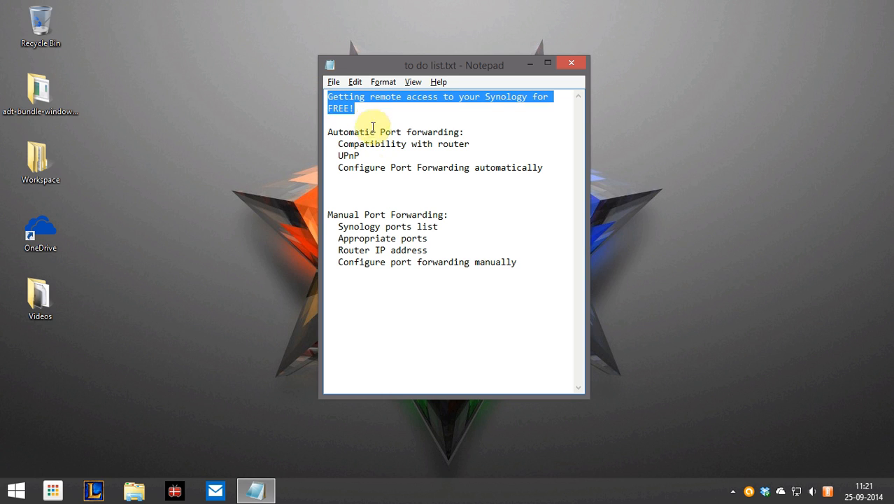
# - Select and deselect the word 'UPnP' in the notes text
pyautogui.click(408, 345)
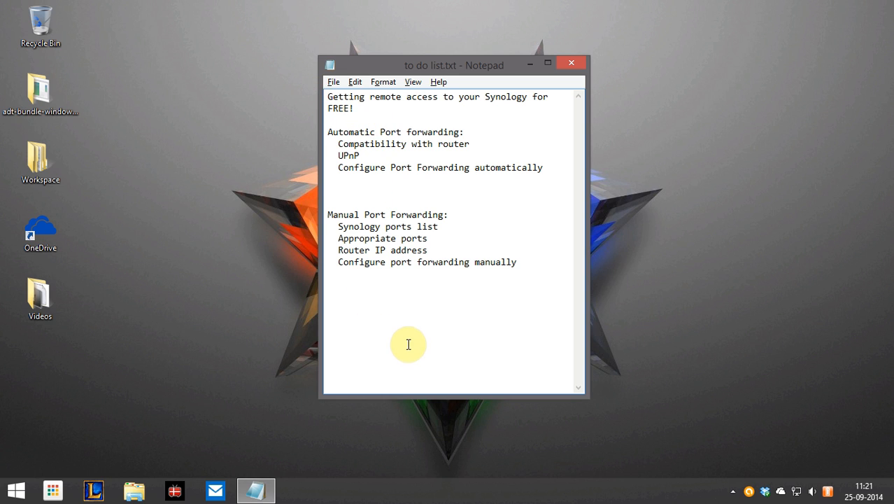
pyautogui.moveTo(534, 167)
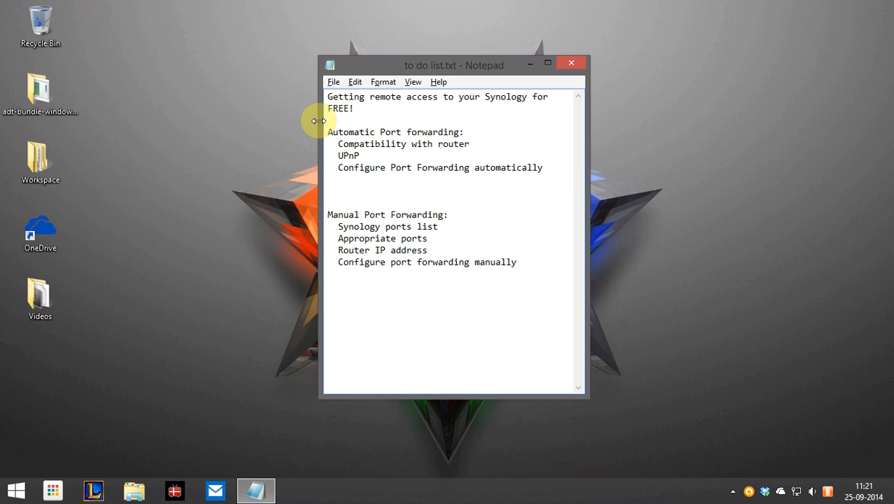
pyautogui.moveTo(425, 143)
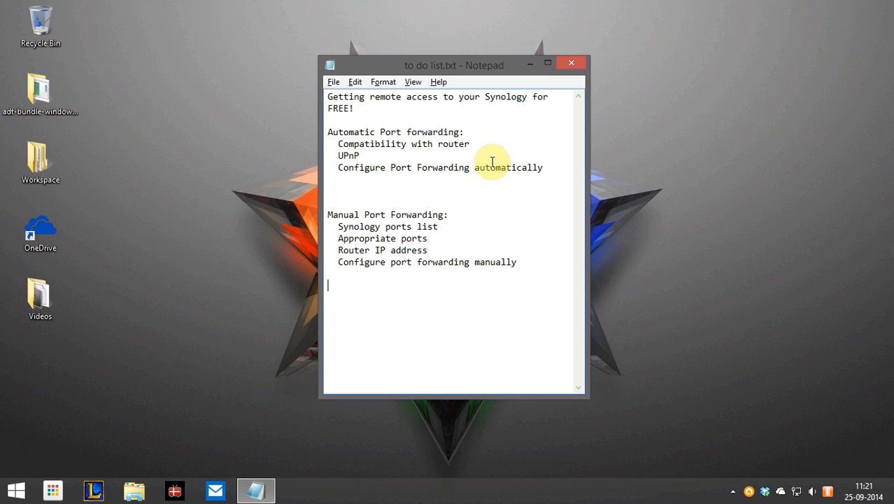
pyautogui.moveTo(588, 187)
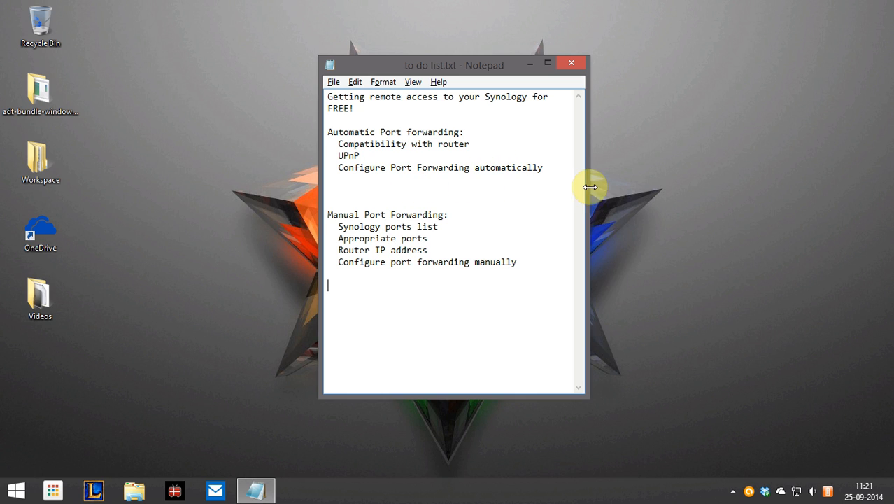
pyautogui.moveTo(415, 167)
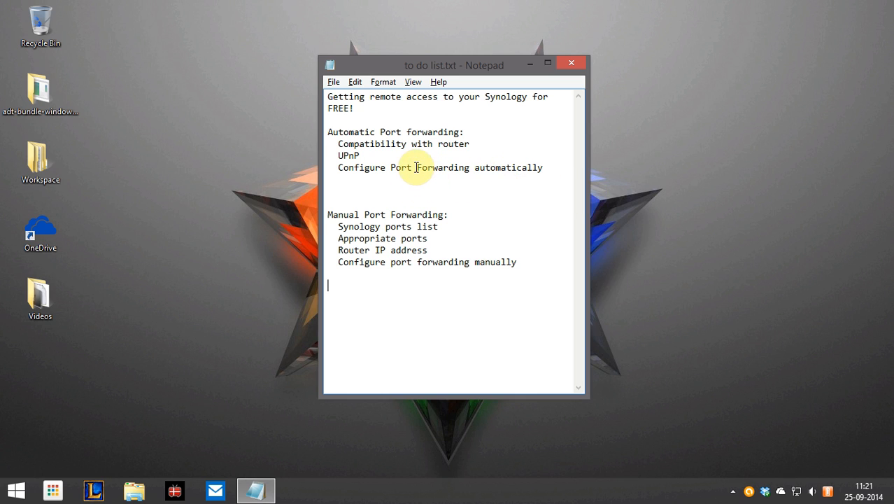
pyautogui.moveTo(472, 145)
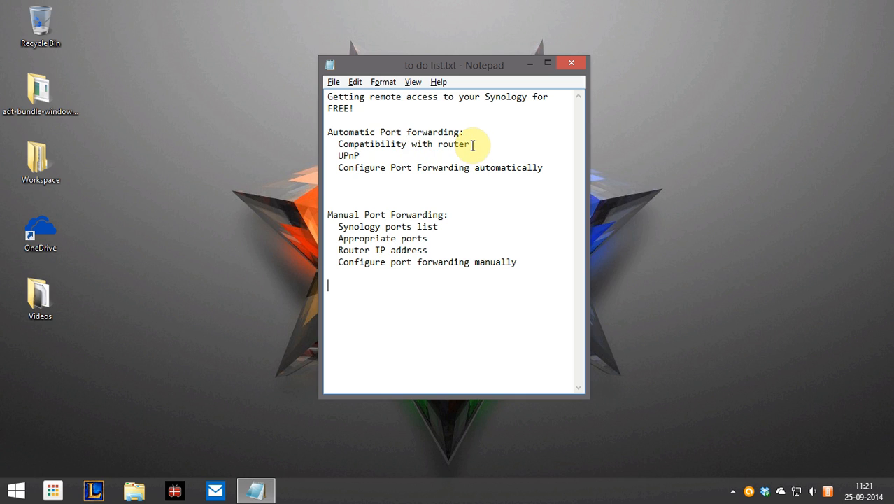
pyautogui.moveTo(387, 153)
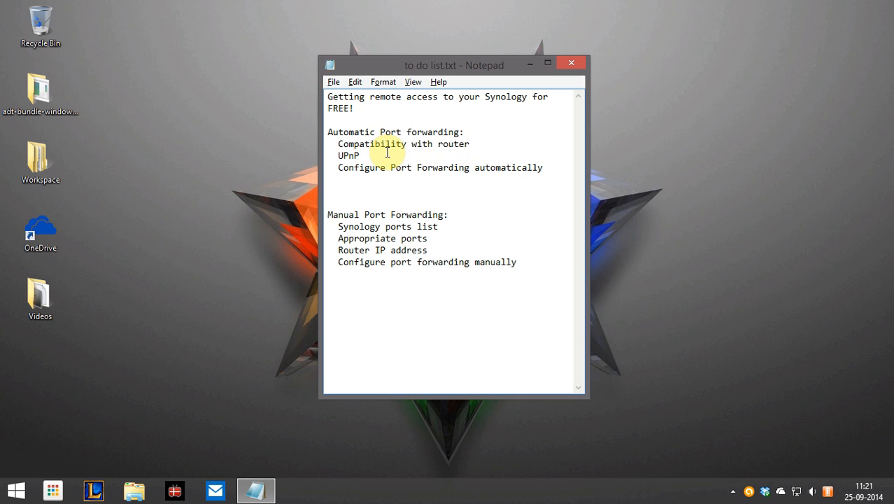
pyautogui.doubleClick(347, 156)
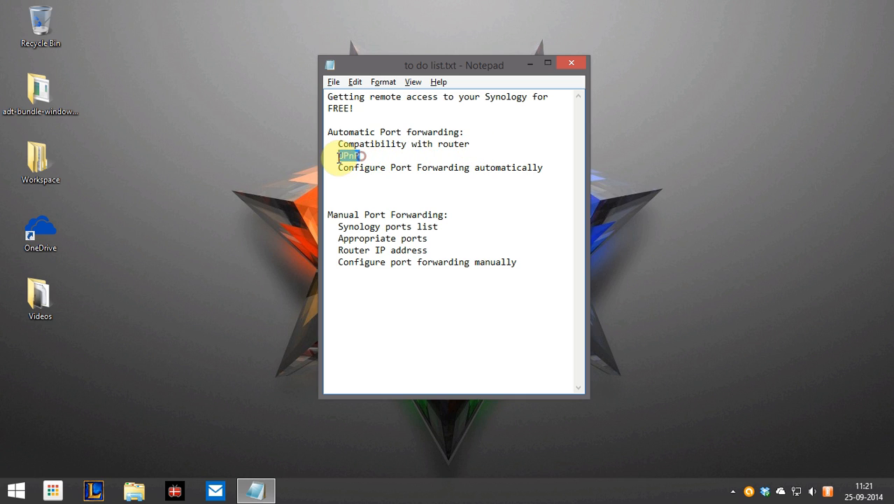
pyautogui.doubleClick(348, 156)
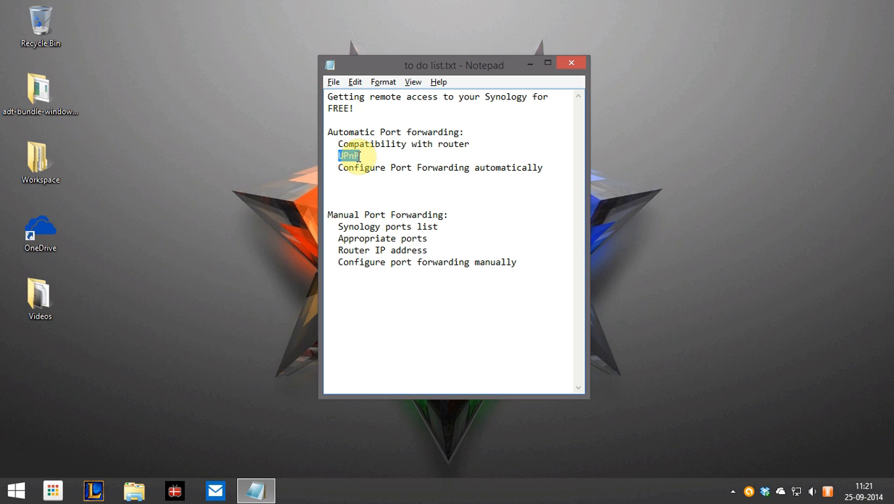
pyautogui.click(396, 188)
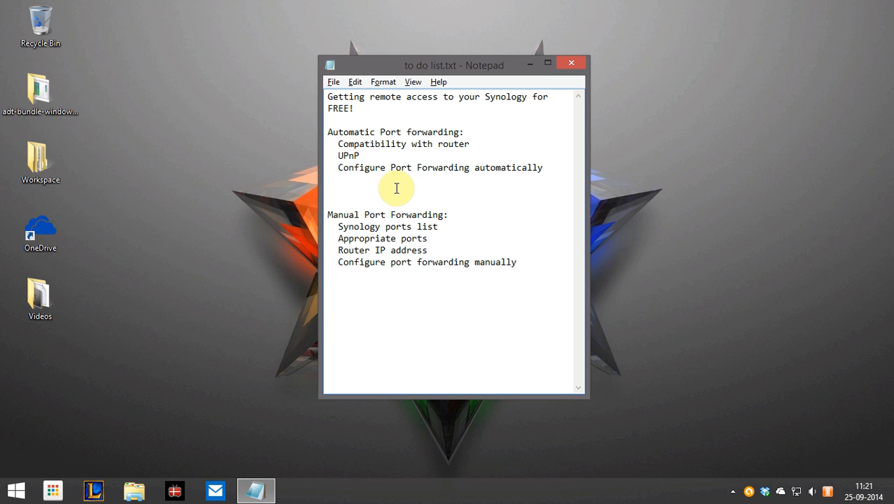
pyautogui.moveTo(376, 175)
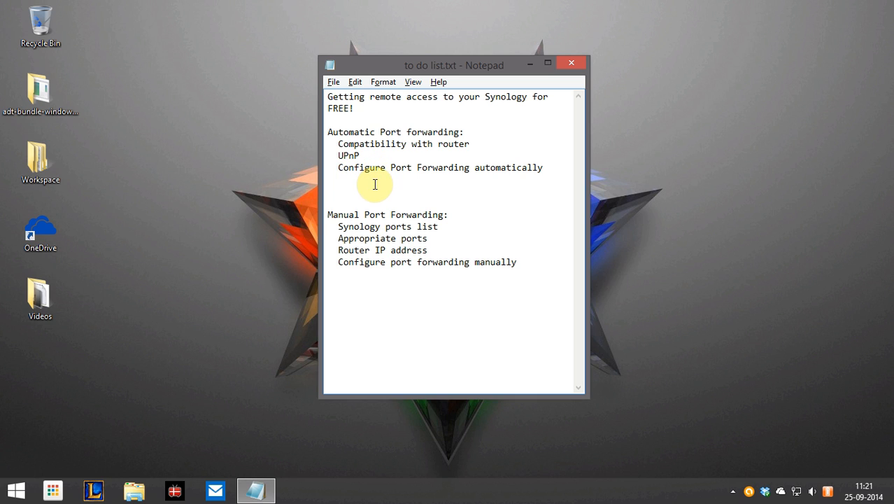
pyautogui.moveTo(528, 270)
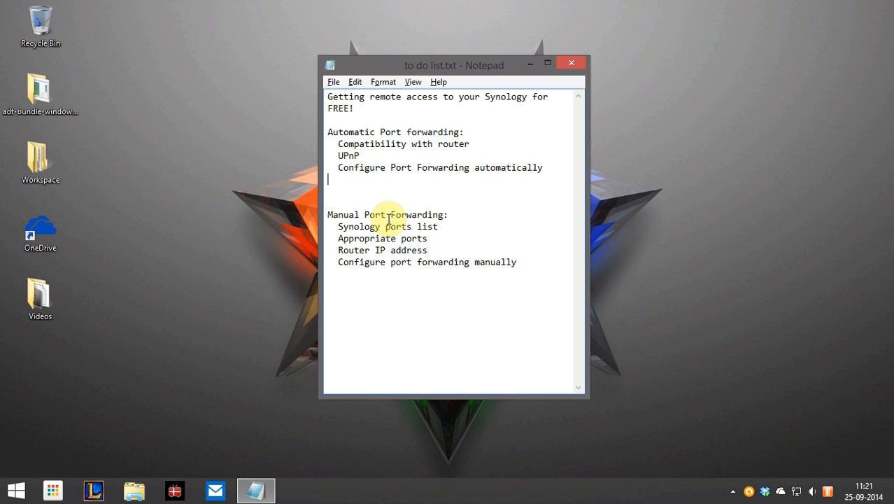
pyautogui.moveTo(375, 190)
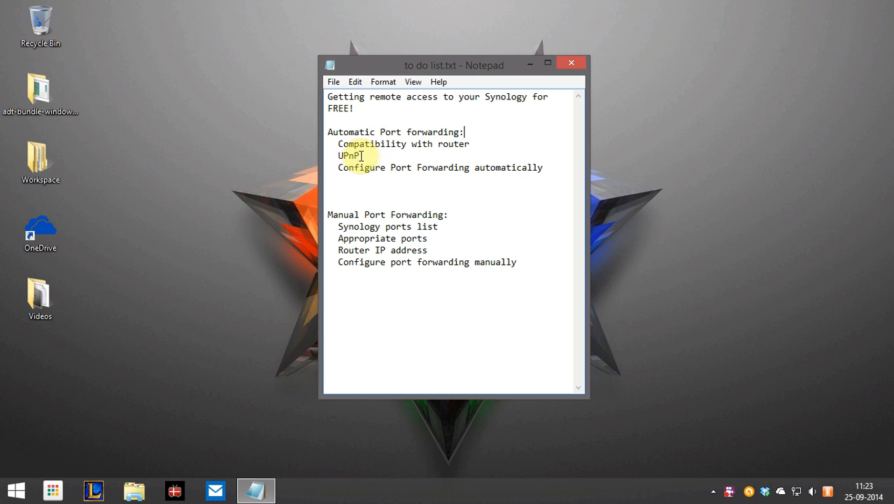
pyautogui.doubleClick(347, 155)
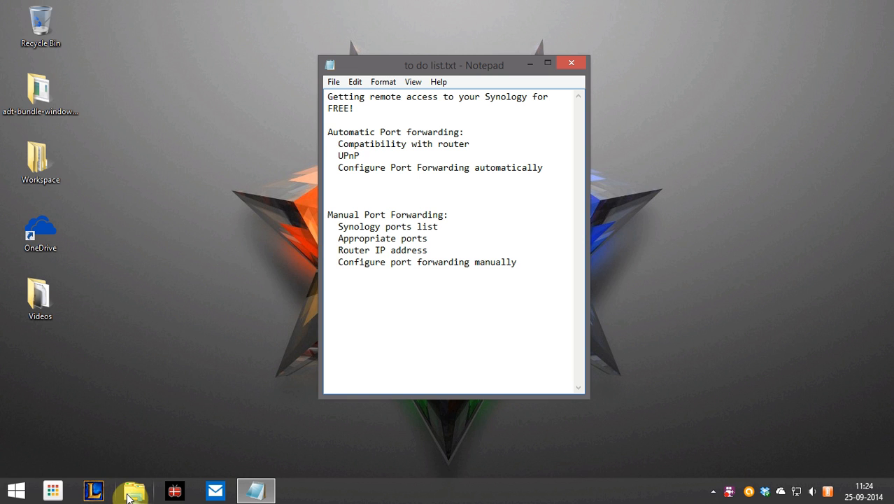
# - Open the NETGEAR CG3000 router's webpage from File Explorer's Network devices
pyautogui.click(129, 489)
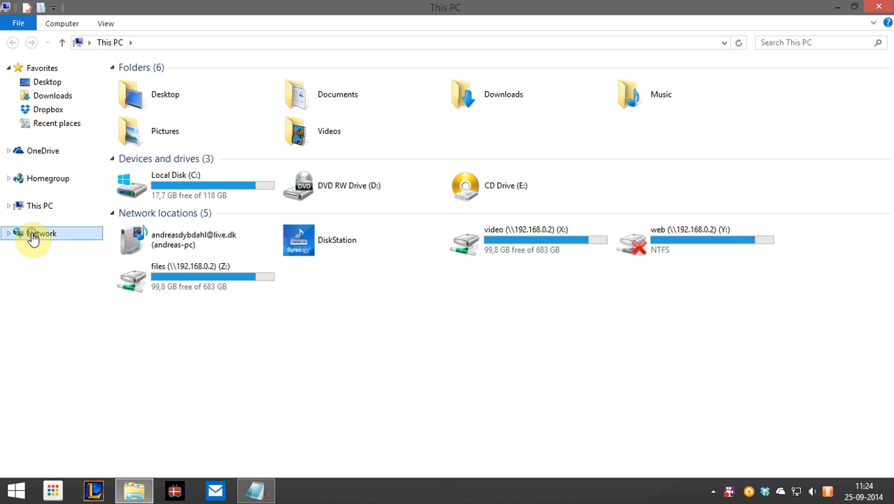
pyautogui.click(42, 233)
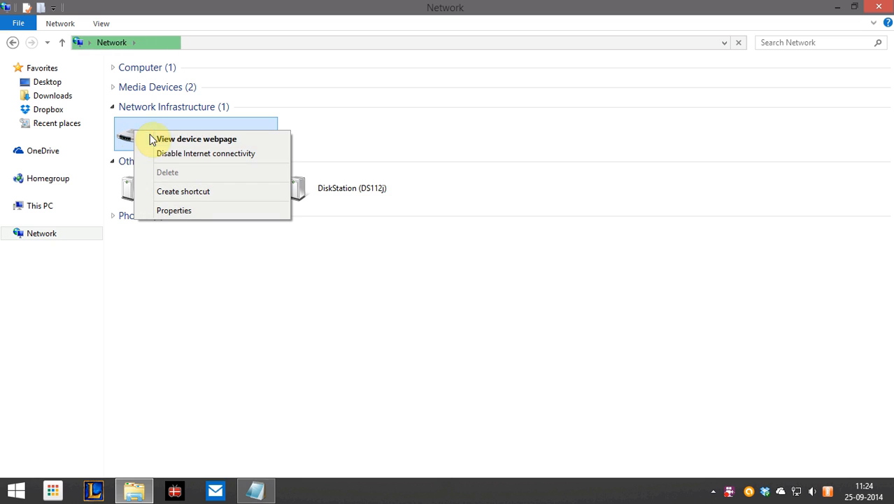
pyautogui.click(198, 139)
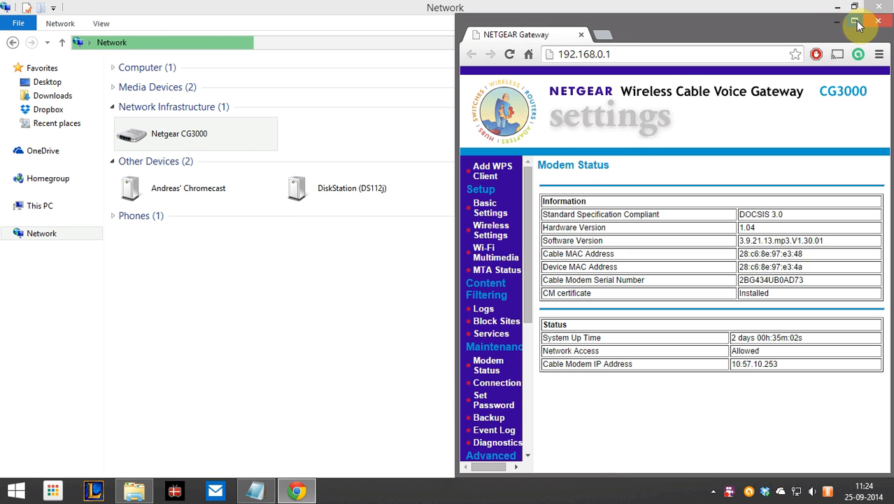
# - Maximize the router page, then open UPnP under the Advanced menu
pyautogui.click(853, 23)
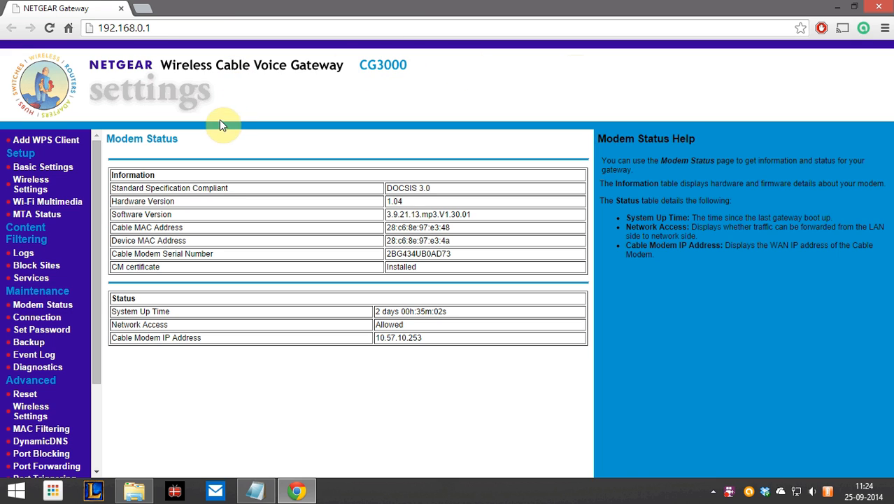
pyautogui.moveTo(317, 148)
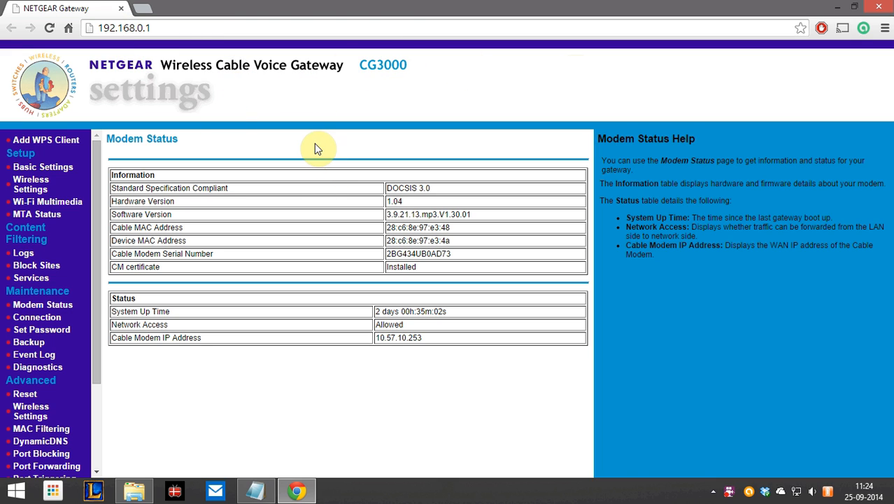
pyautogui.moveTo(321, 151)
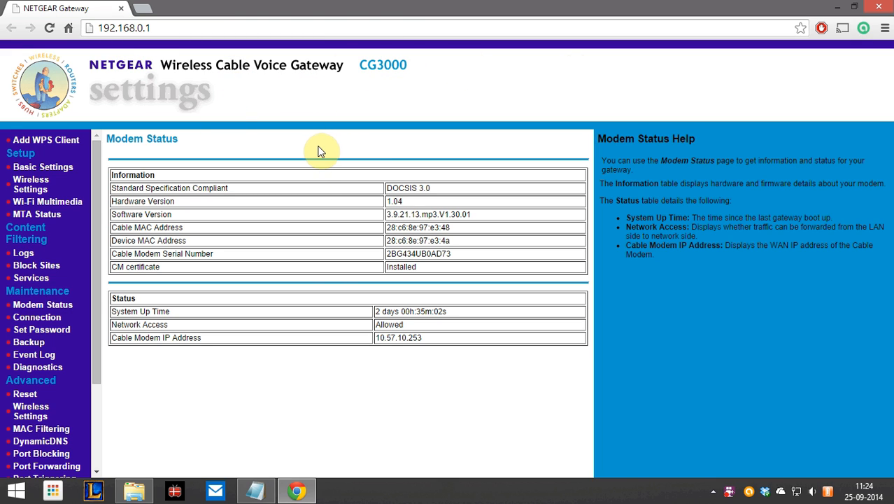
pyautogui.moveTo(327, 159)
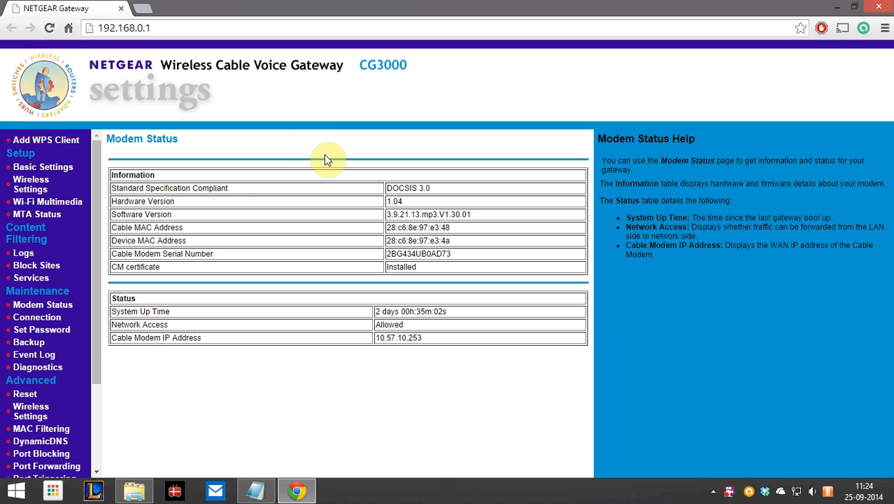
pyautogui.moveTo(282, 158)
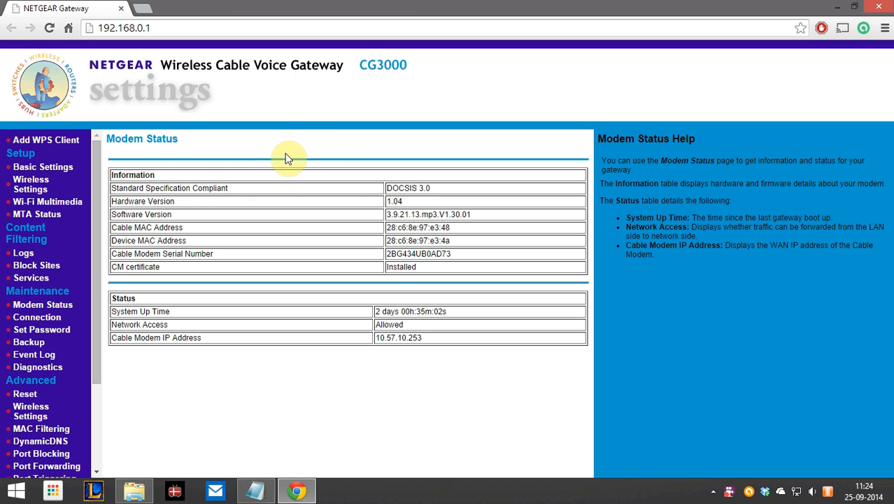
pyautogui.moveTo(112, 240)
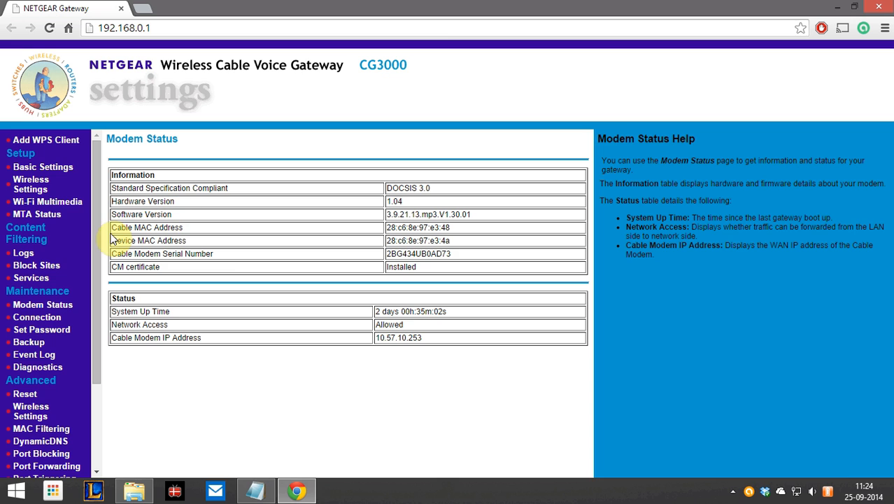
pyautogui.moveTo(94, 283)
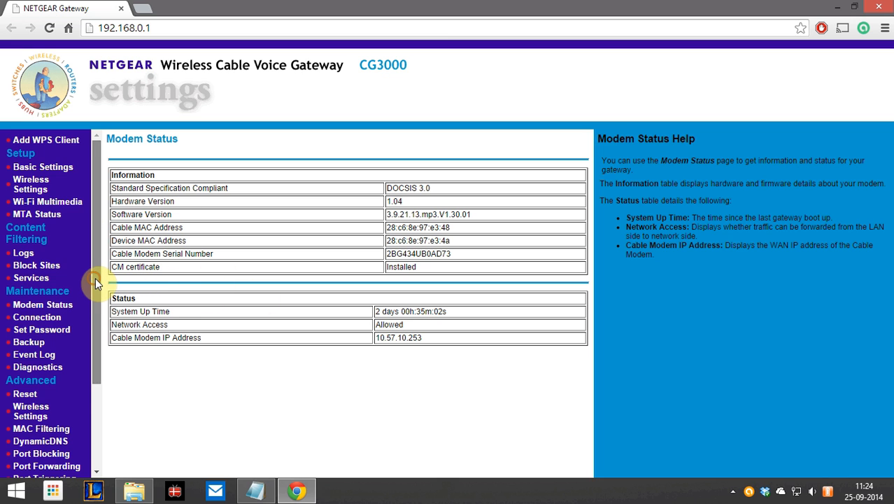
pyautogui.scroll(-3)
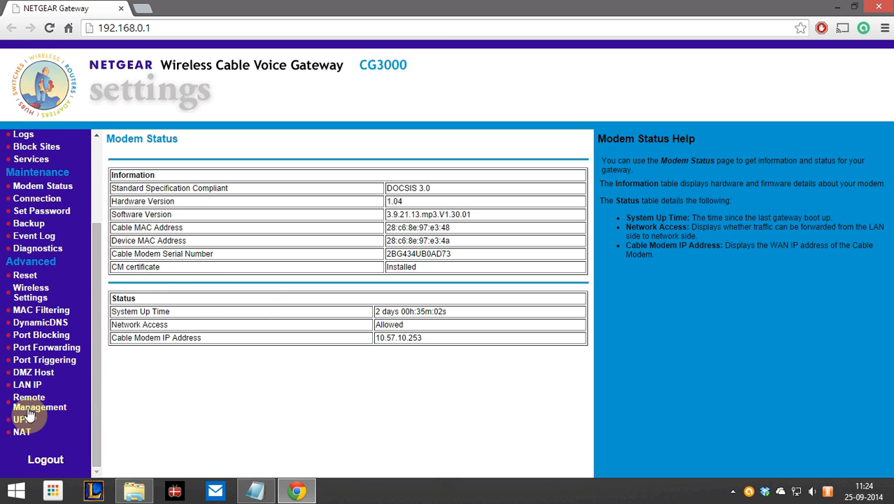
pyautogui.click(19, 419)
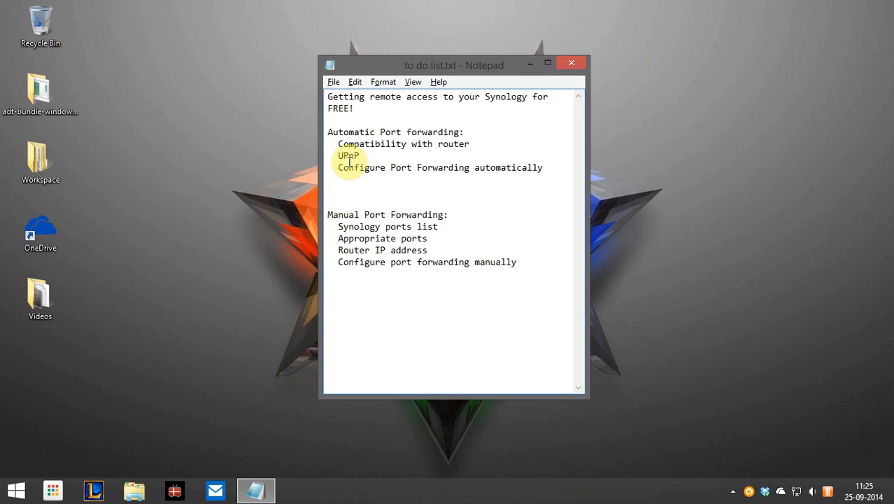
pyautogui.moveTo(145, 476)
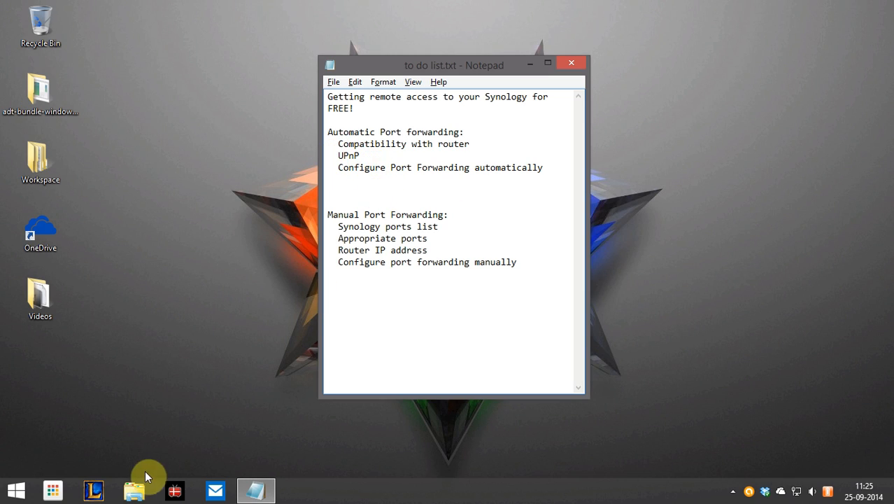
# - List network devices in File Explorer and select the DS112j DiskStation
pyautogui.click(134, 490)
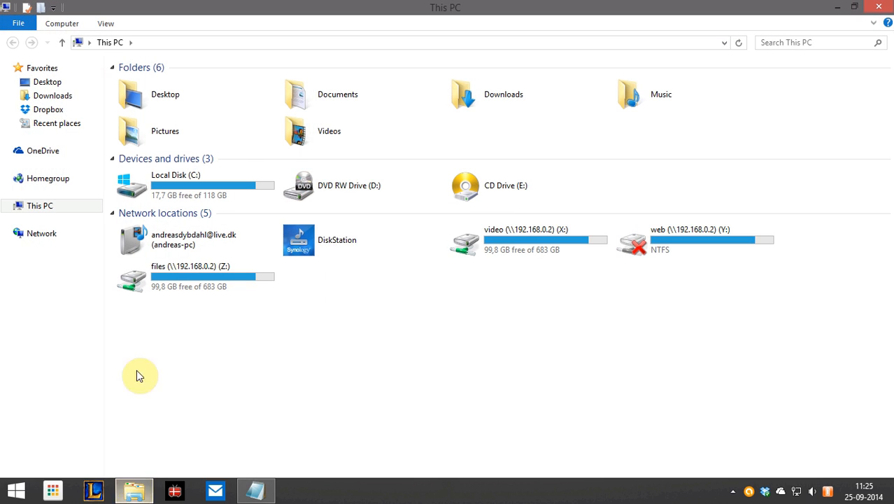
pyautogui.click(42, 233)
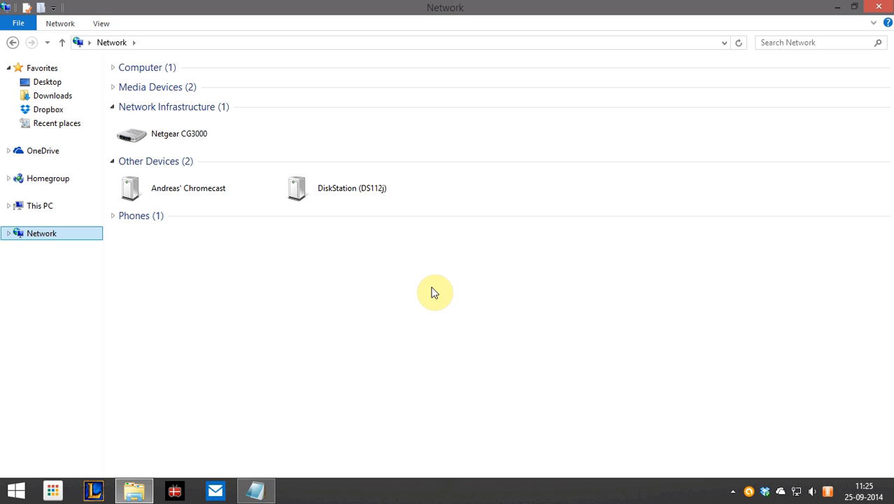
pyautogui.click(349, 187)
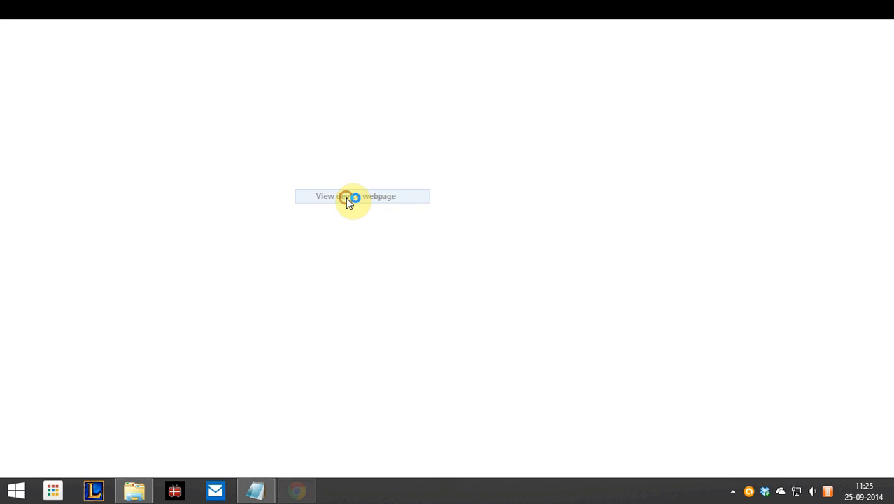
# - Open the DiskStation's DSM desktop at 192.168.0.2:5000 in Chrome
pyautogui.click(351, 196)
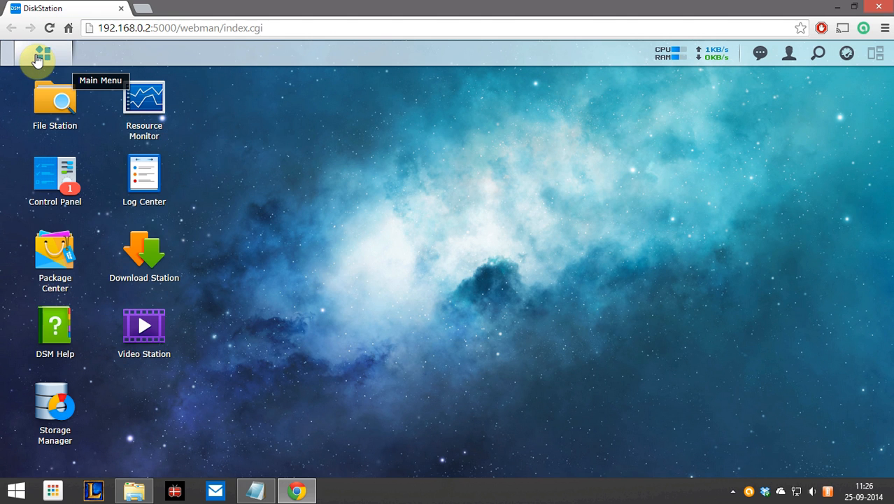
# - Launch EZ-Internet from the DSM Main Menu to reach its welcome page
pyautogui.click(34, 58)
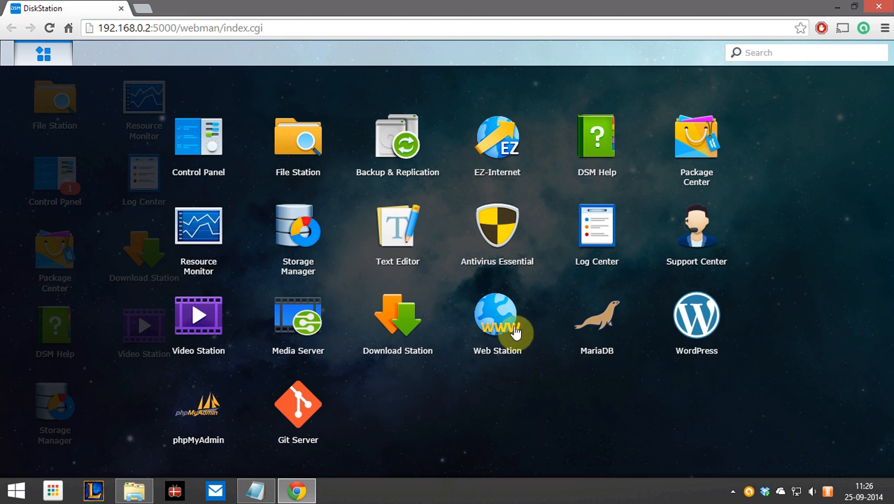
pyautogui.moveTo(500, 163)
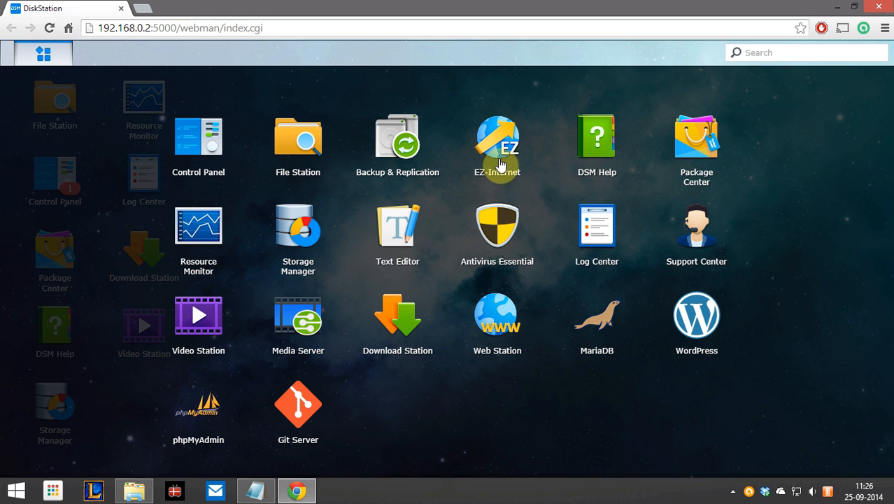
pyautogui.click(497, 136)
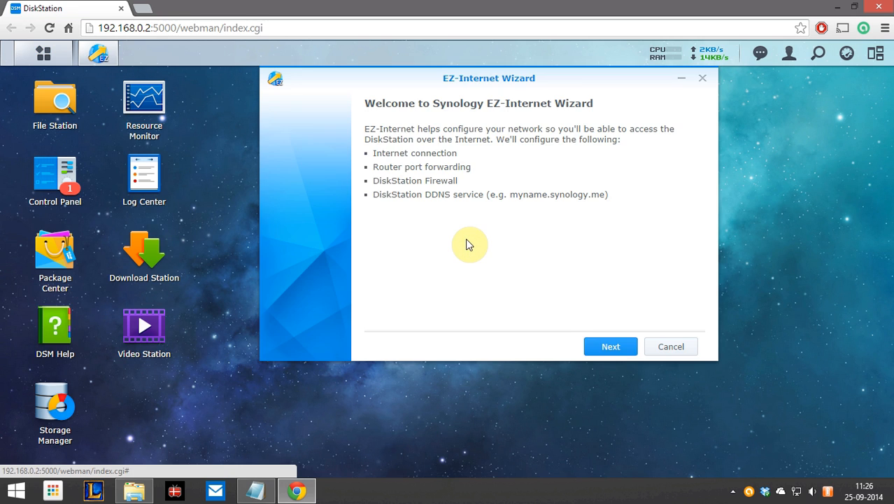
pyautogui.click(610, 347)
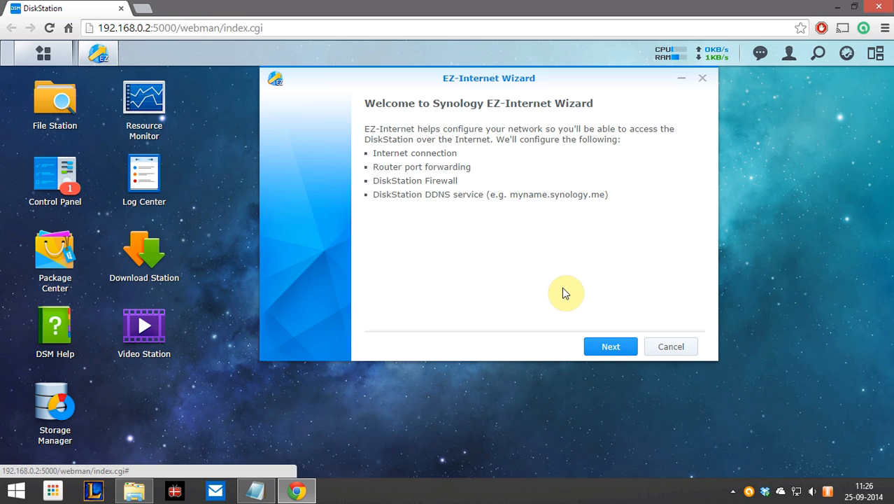
# - Choose 'Through a router', keep local IP 192.168.0.2, and detect the Netgear CG3000
pyautogui.click(610, 346)
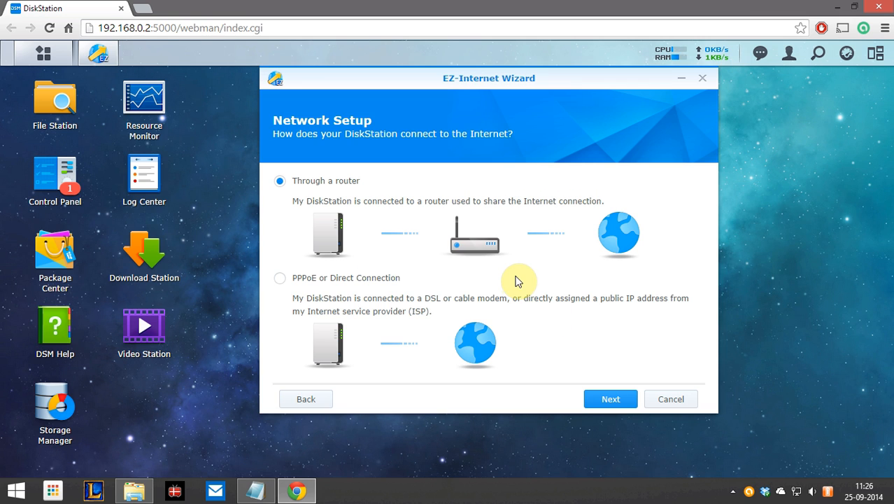
pyautogui.moveTo(319, 184)
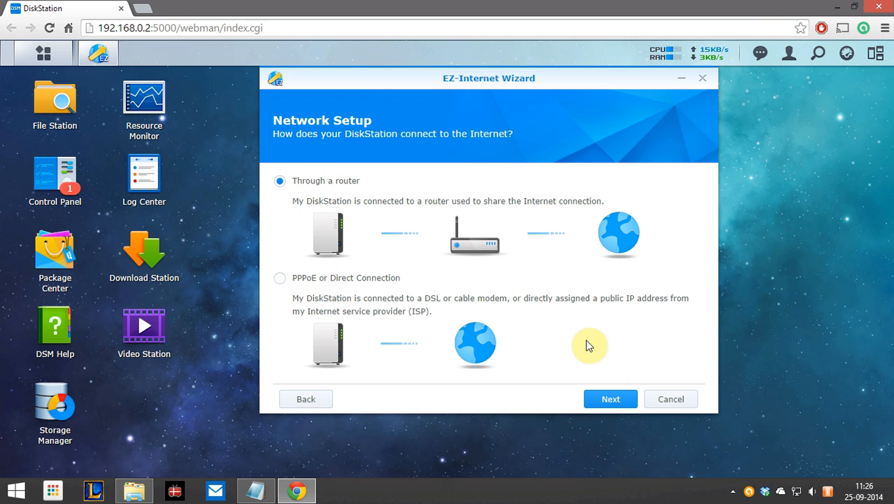
pyautogui.click(610, 399)
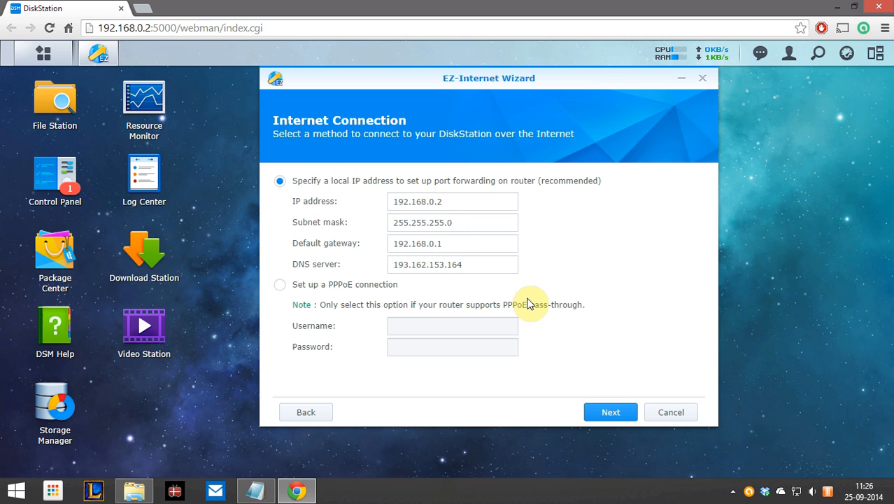
pyautogui.click(610, 412)
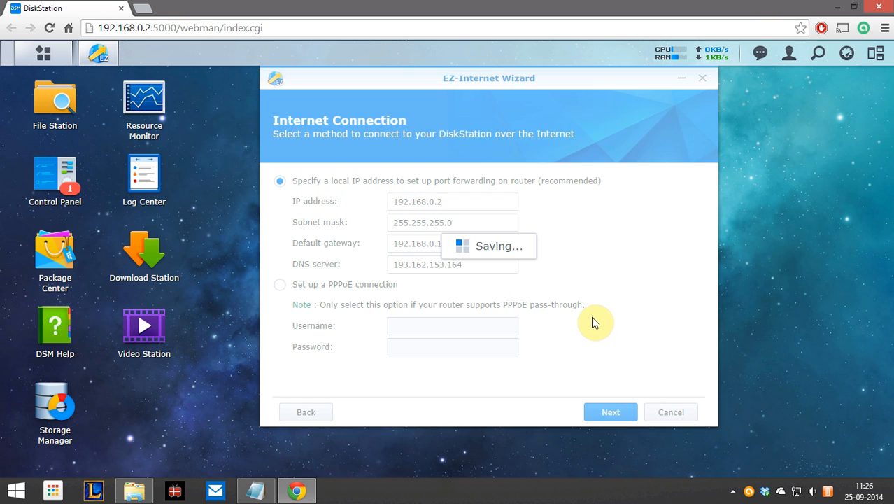
pyautogui.click(610, 412)
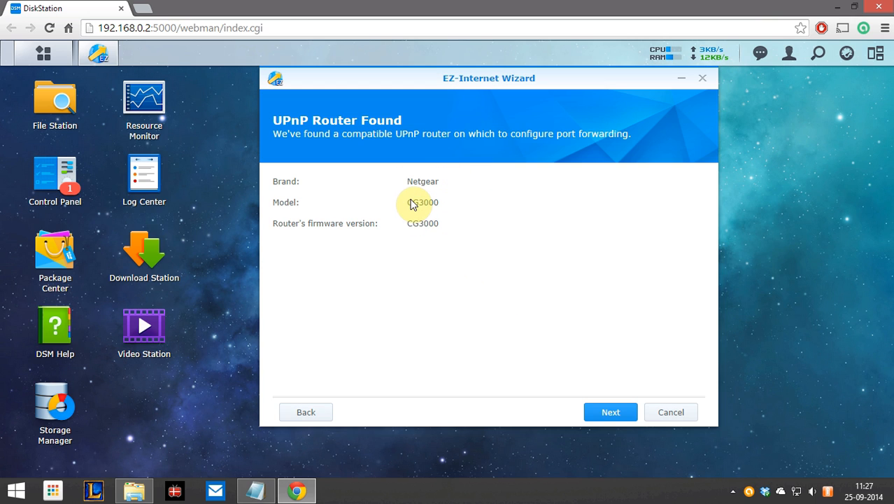
pyautogui.moveTo(505, 291)
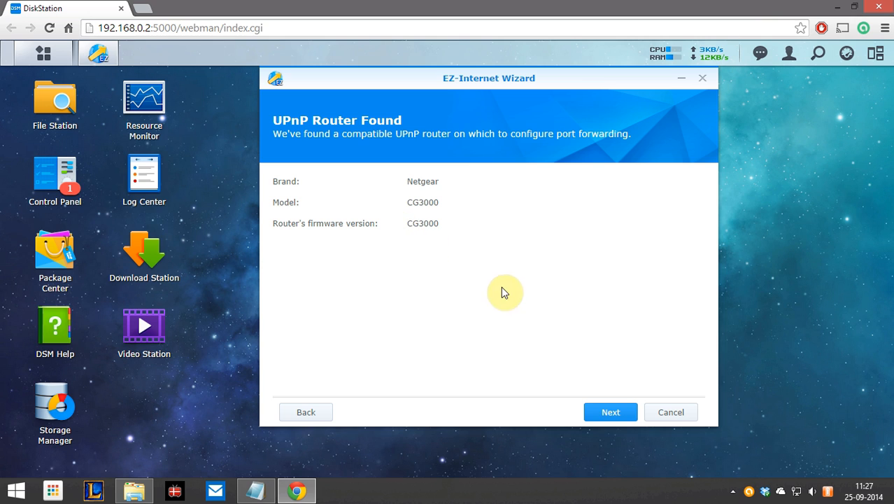
pyautogui.moveTo(288, 132)
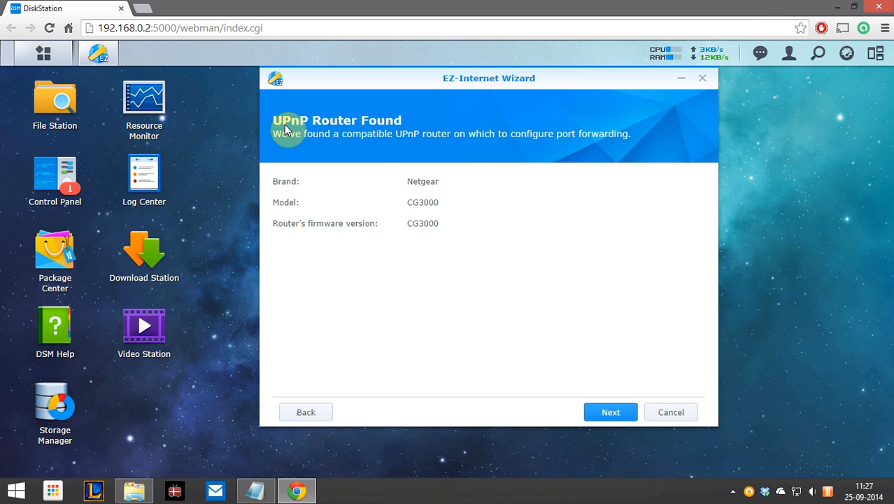
pyautogui.moveTo(479, 289)
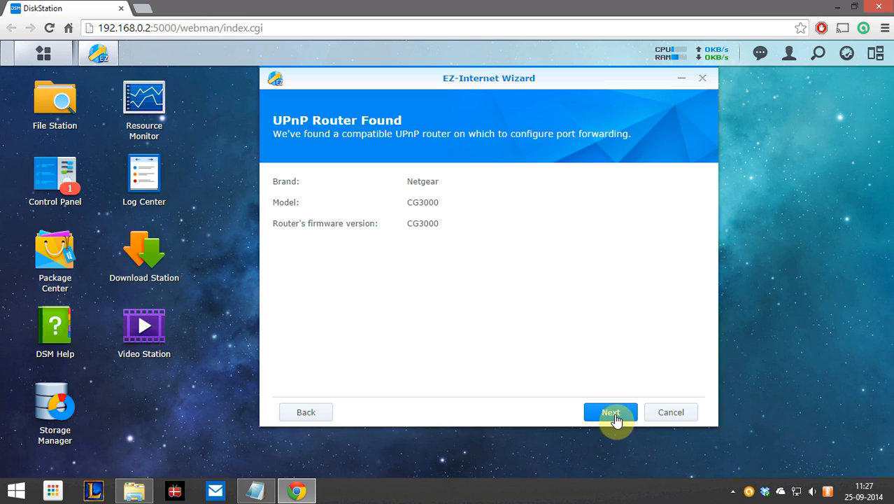
pyautogui.click(610, 412)
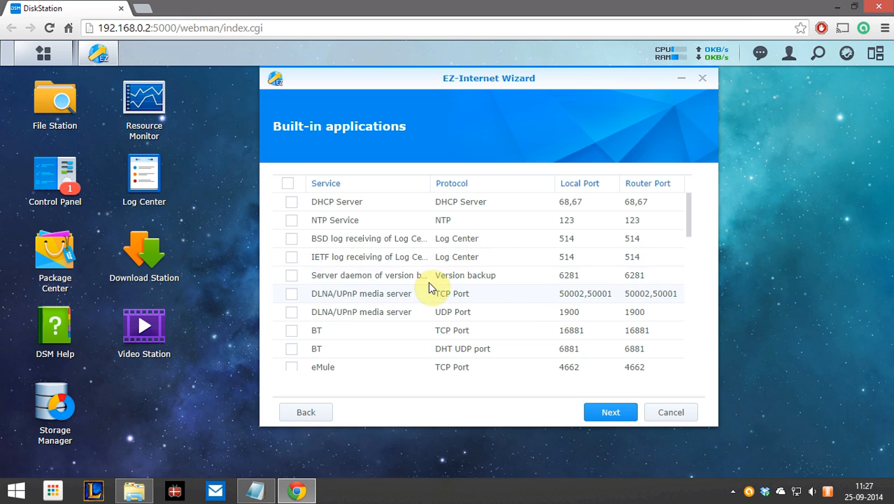
pyautogui.moveTo(388, 263)
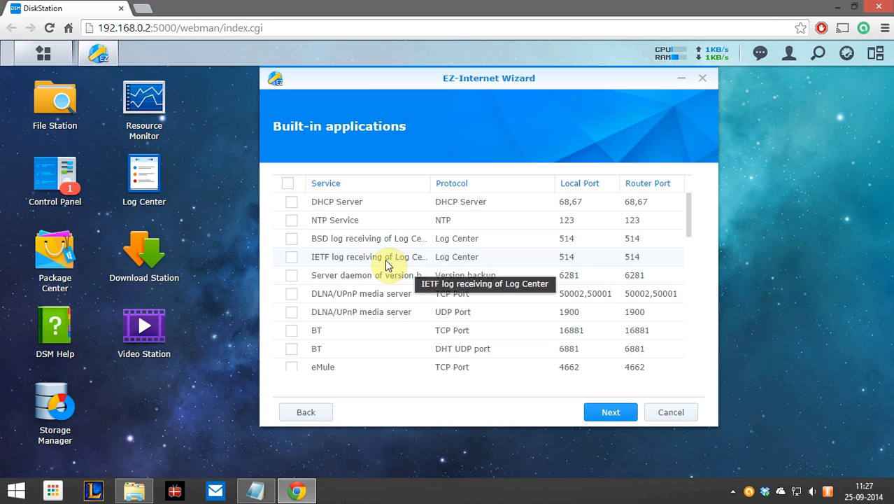
pyautogui.moveTo(398, 322)
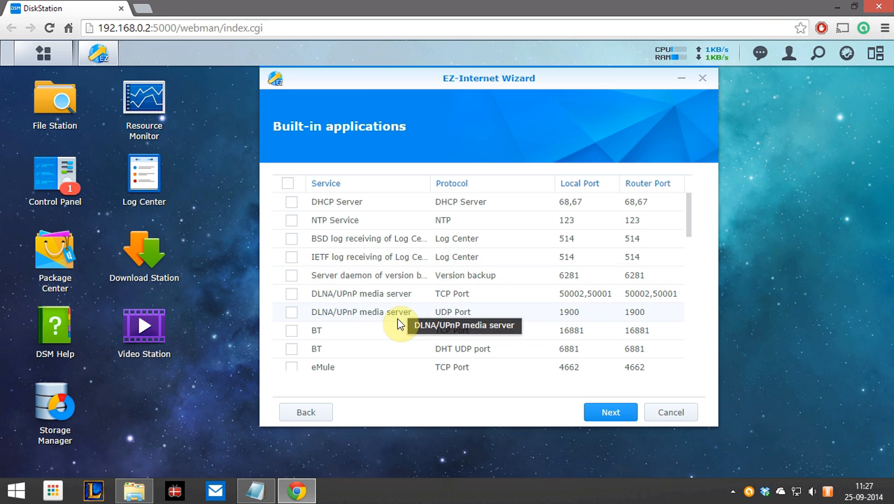
pyautogui.moveTo(421, 320)
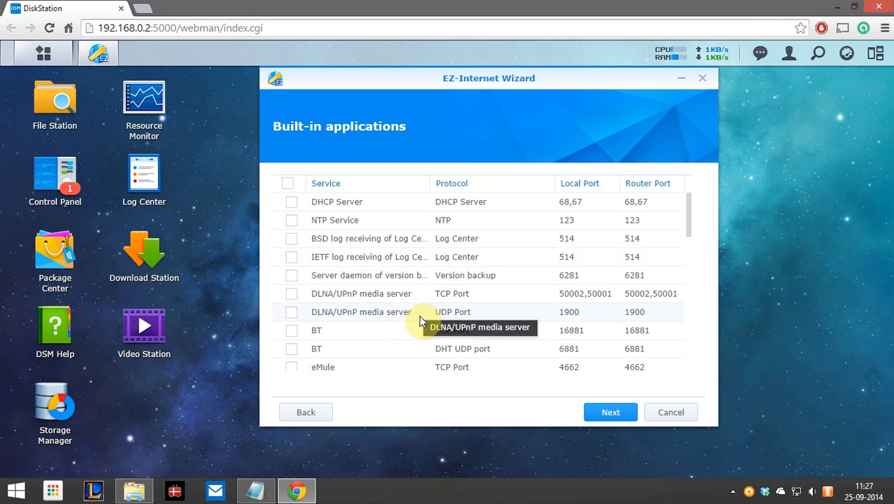
pyautogui.scroll(-3)
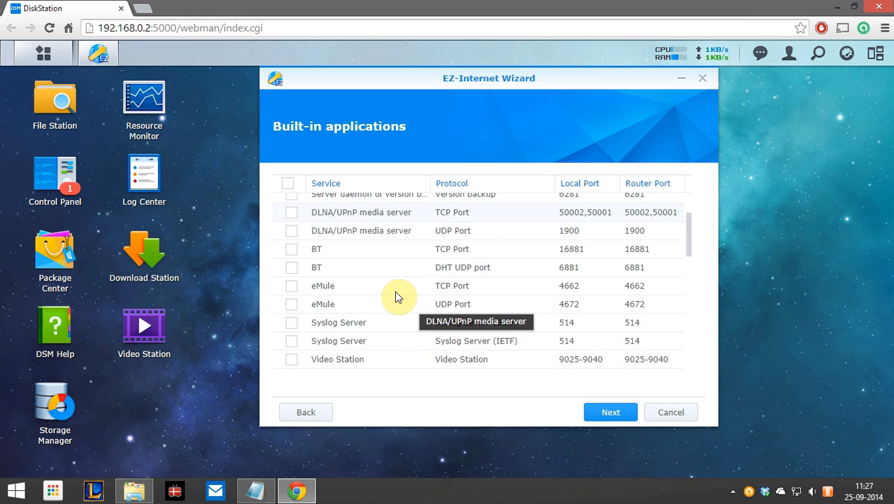
pyautogui.scroll(-3)
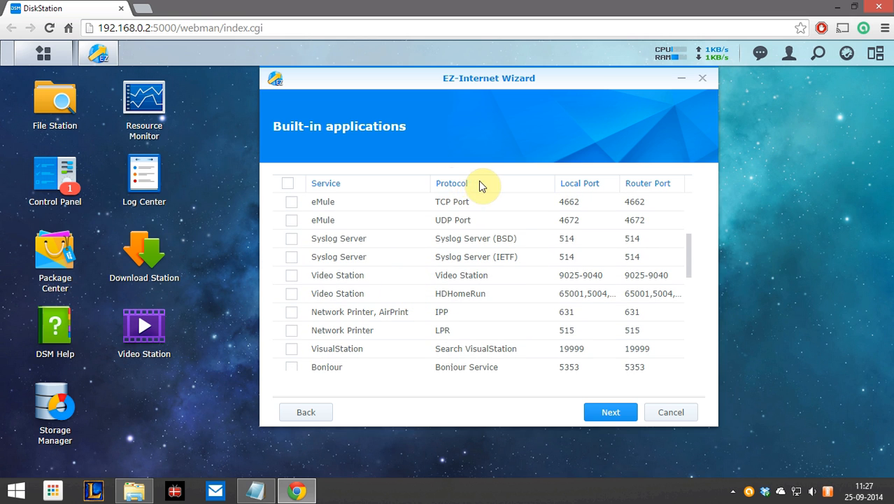
pyautogui.scroll(-3)
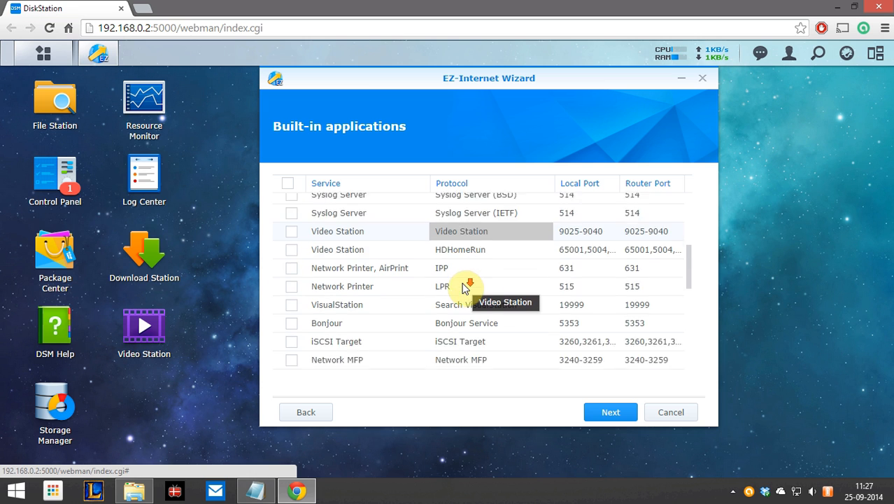
pyautogui.scroll(-3)
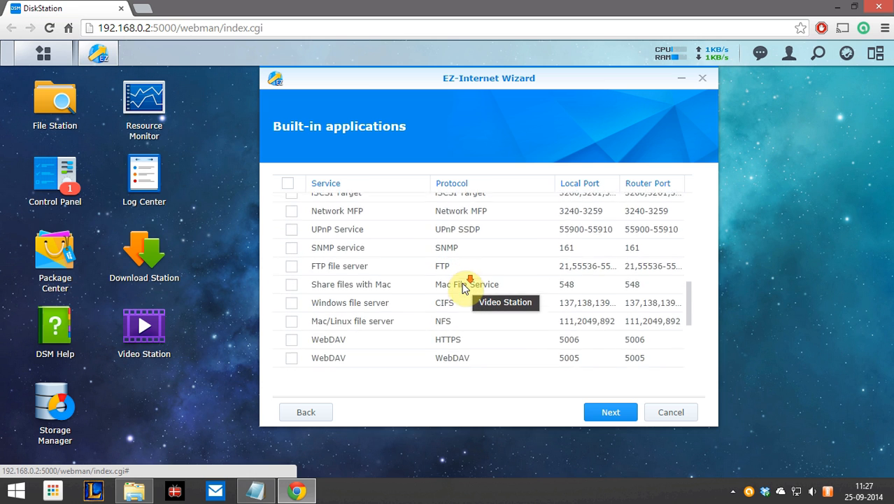
pyautogui.scroll(-3)
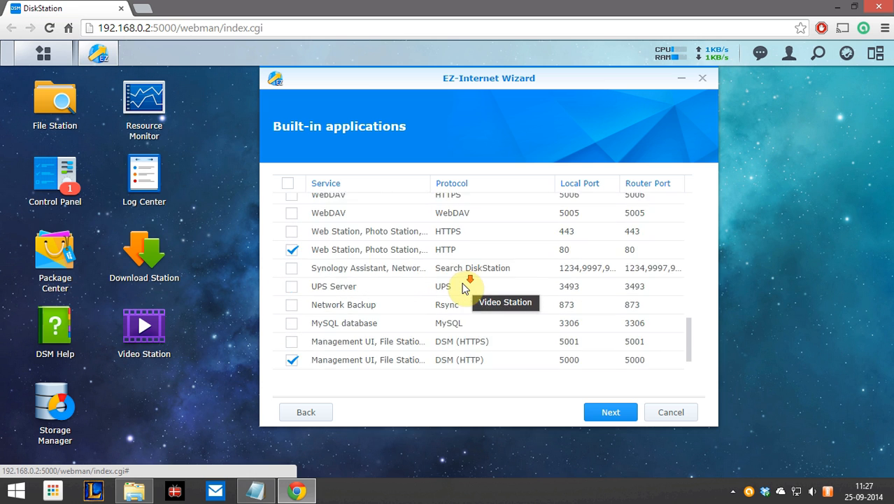
pyautogui.scroll(-3)
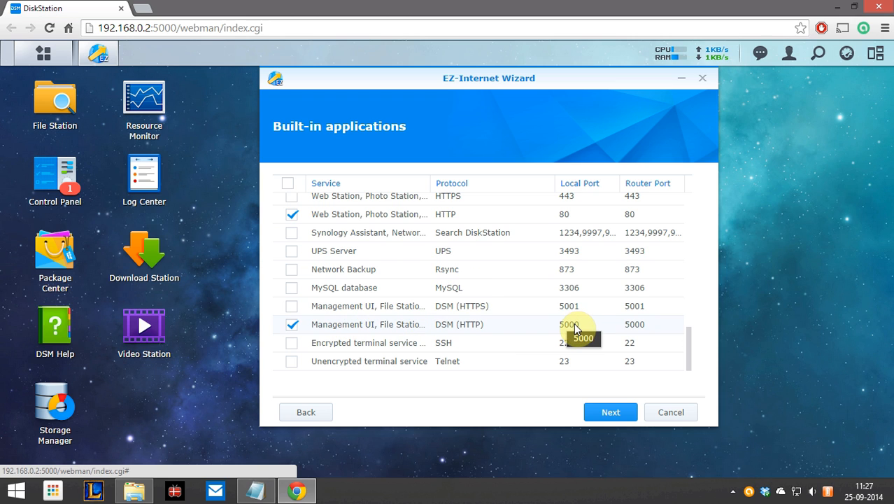
pyautogui.moveTo(565, 328)
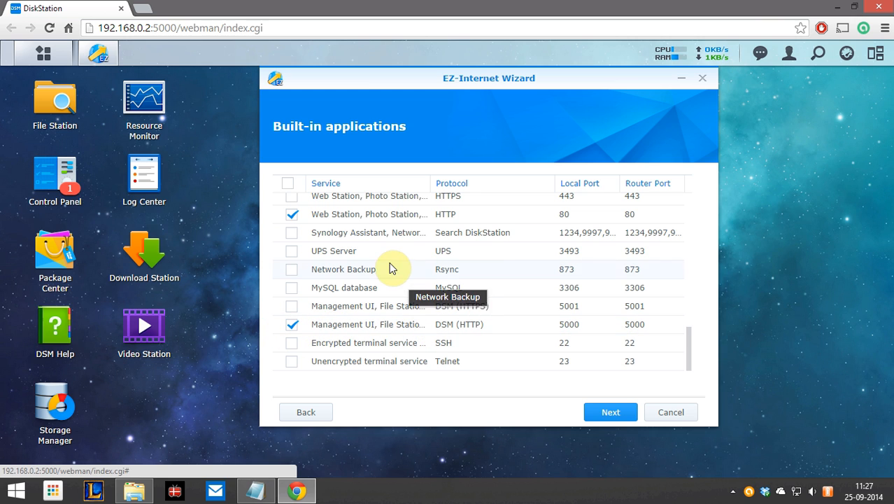
pyautogui.moveTo(566, 217)
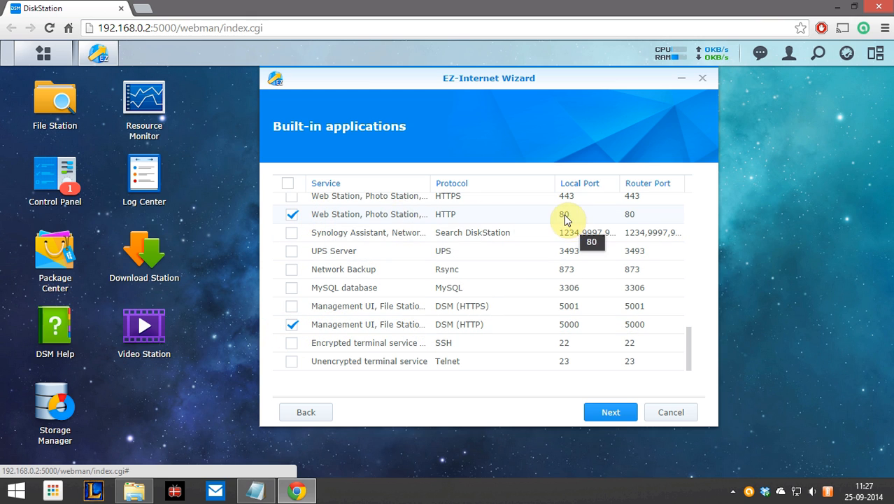
pyautogui.moveTo(465, 355)
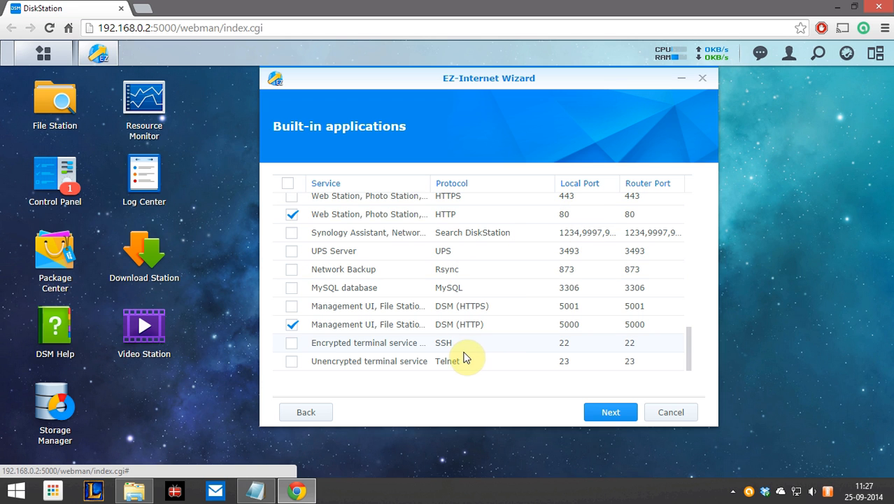
pyautogui.scroll(-3)
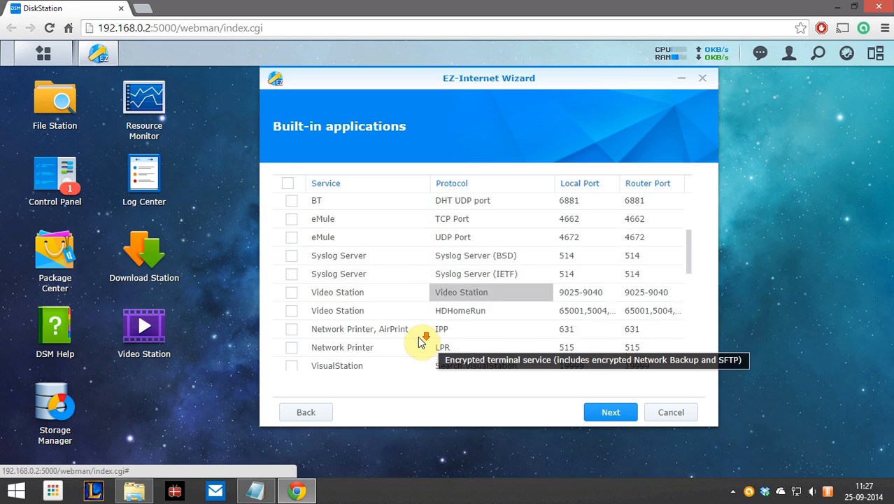
# - Tick Video Station plus BT TCP and DHT UDP, keeping HTTP 80 and DSM 5000
pyautogui.scroll(-3)
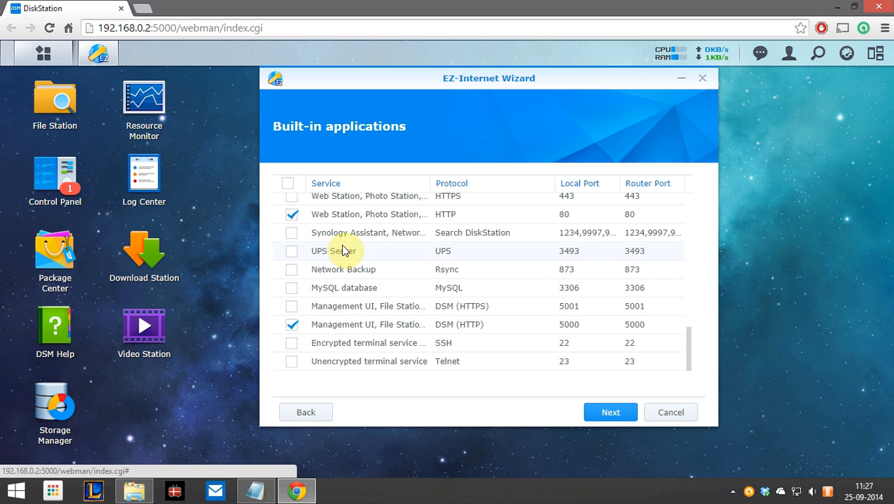
pyautogui.moveTo(378, 348)
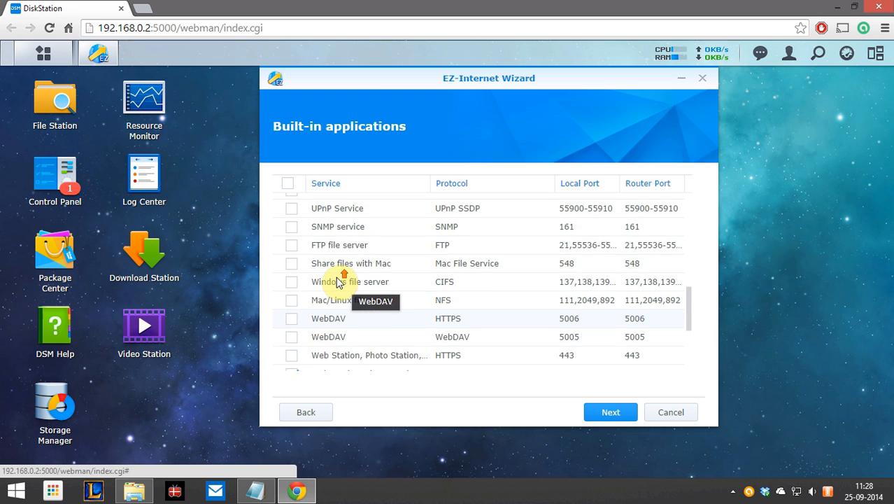
pyautogui.scroll(-3)
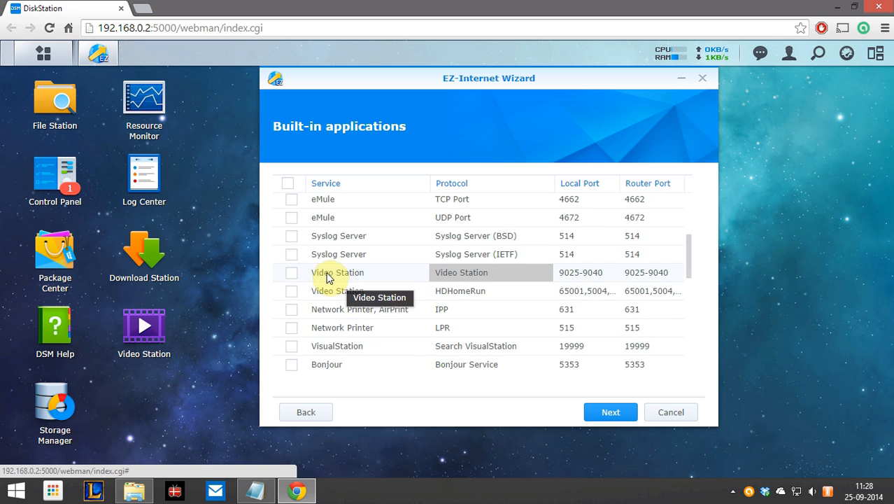
pyautogui.moveTo(305, 323)
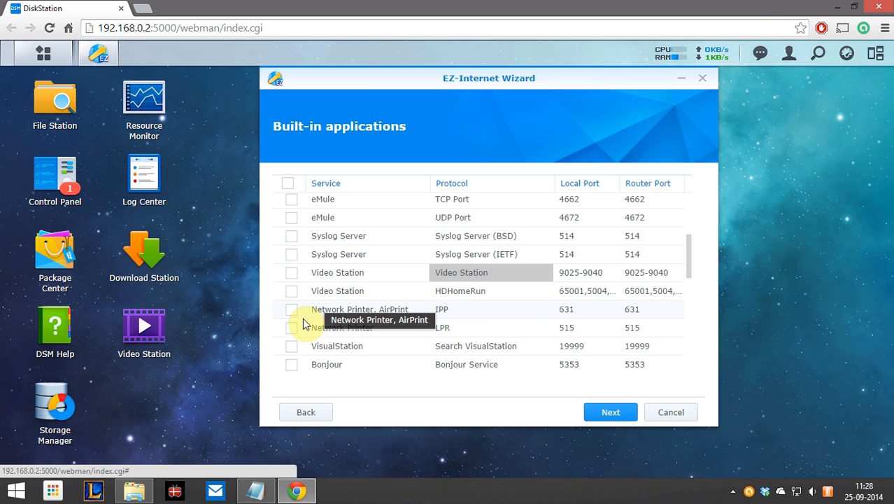
pyautogui.click(290, 272)
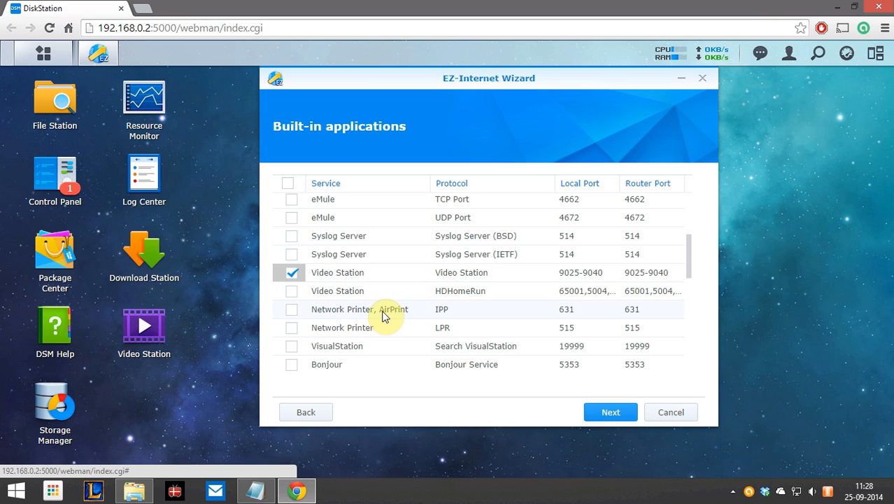
pyautogui.moveTo(461, 273)
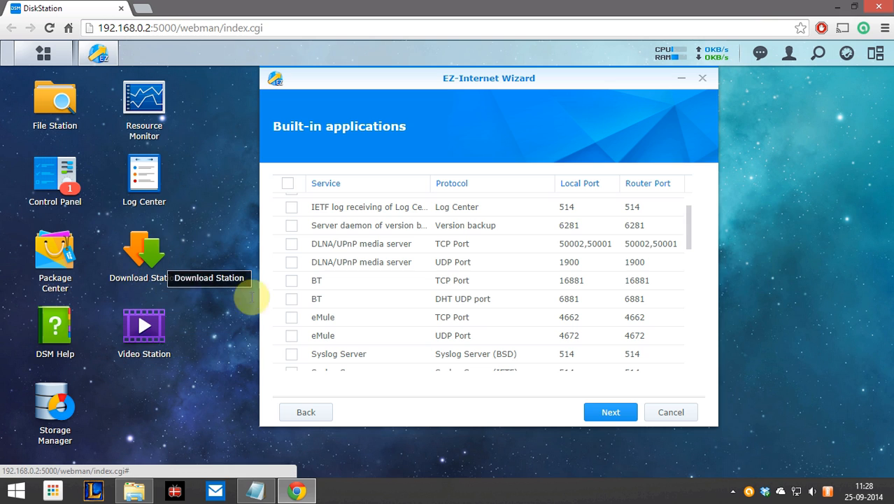
pyautogui.moveTo(318, 284)
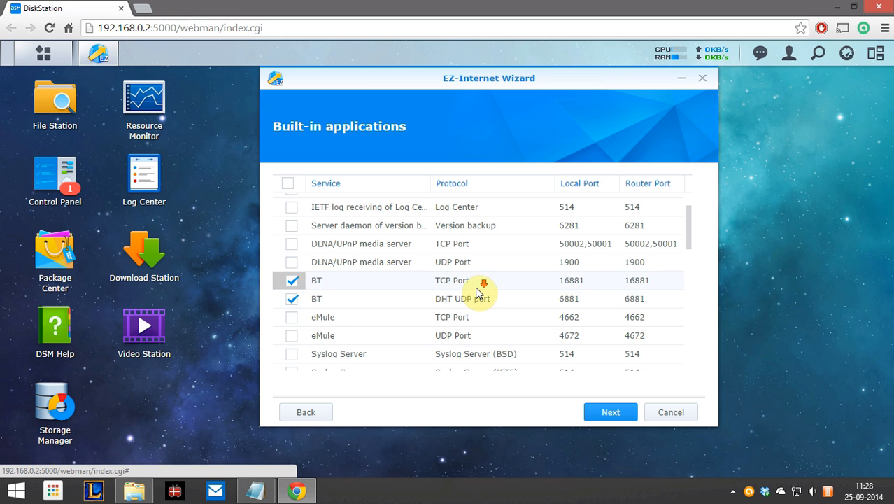
pyautogui.scroll(-3)
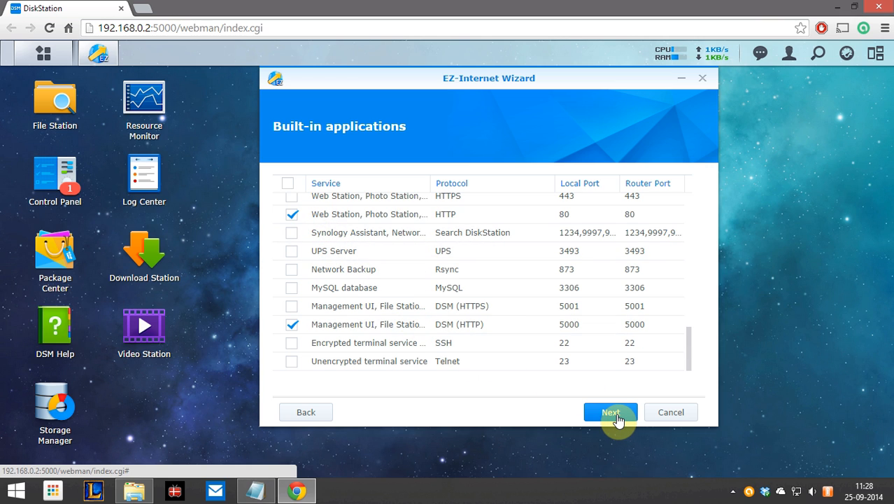
# - Accept the port choices and choose creating a Synology account with a new hostname
pyautogui.click(610, 412)
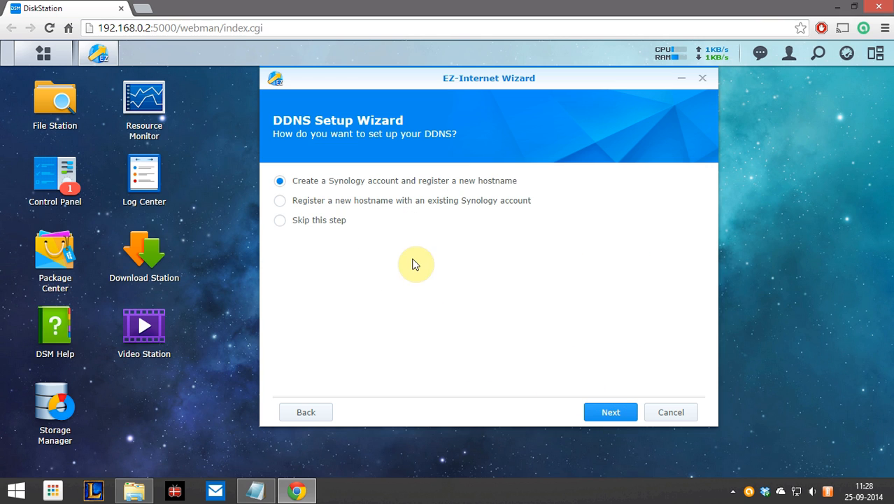
pyautogui.moveTo(298, 188)
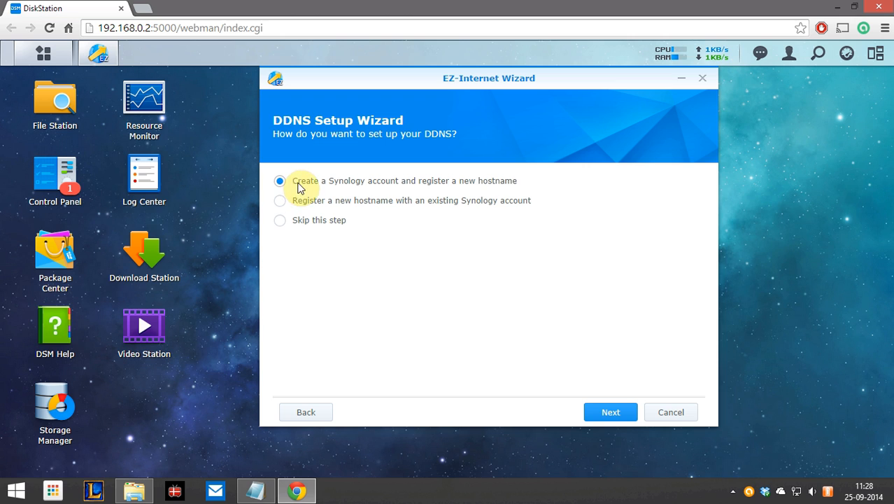
pyautogui.moveTo(436, 195)
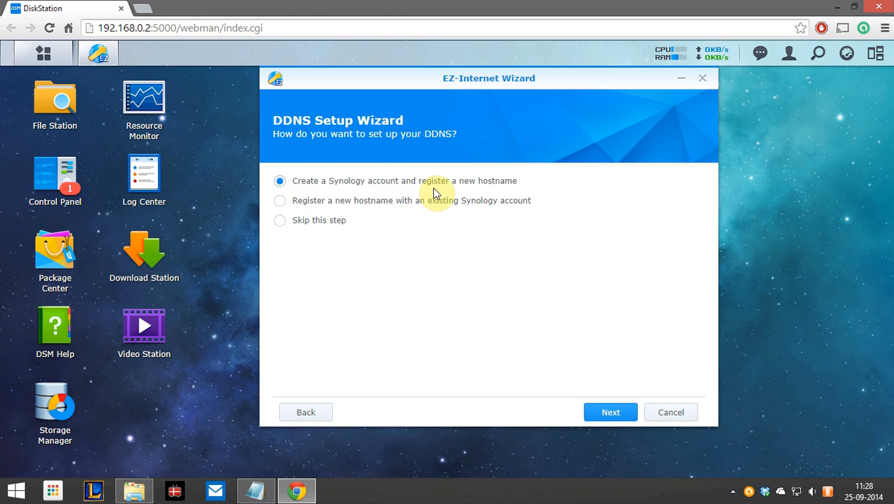
pyautogui.moveTo(478, 196)
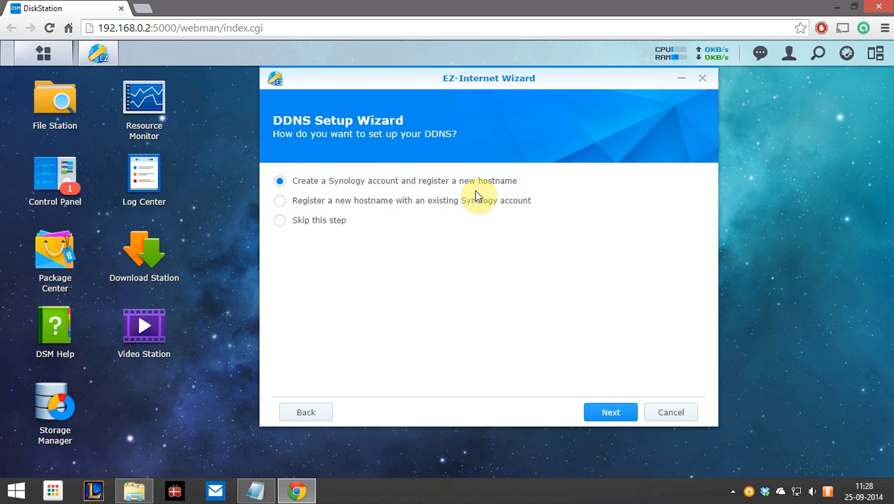
pyautogui.moveTo(447, 179)
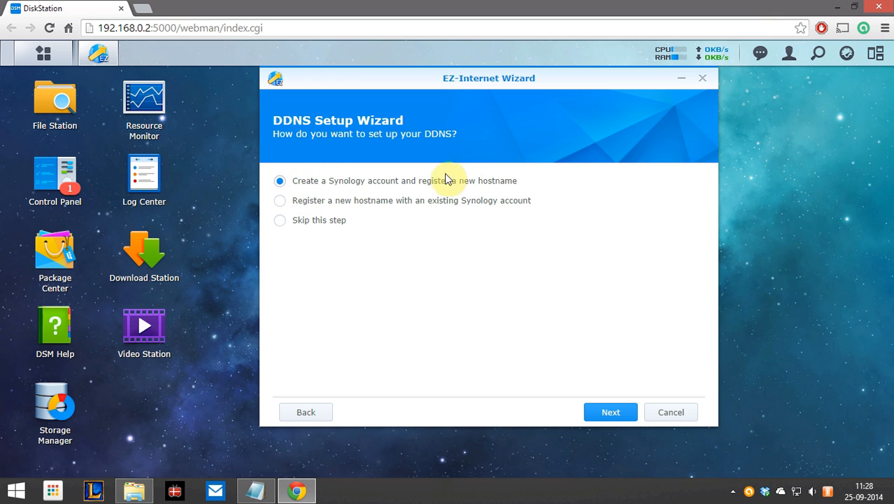
pyautogui.moveTo(335, 184)
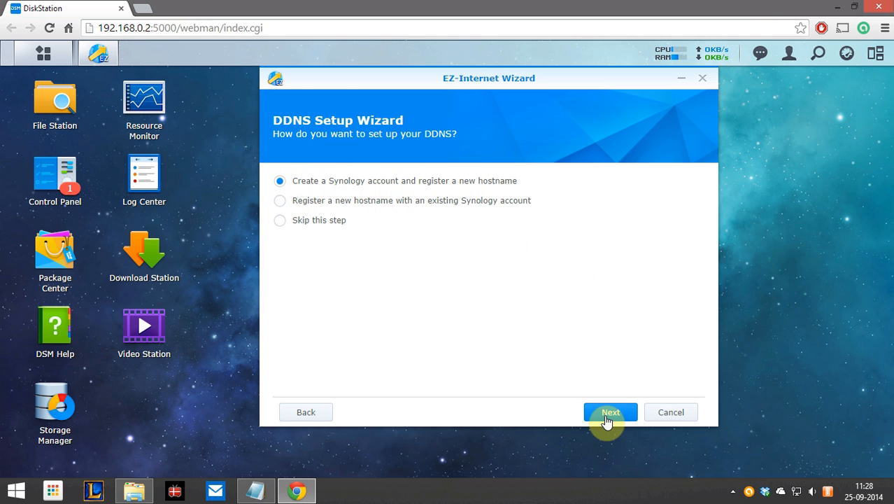
pyautogui.click(610, 412)
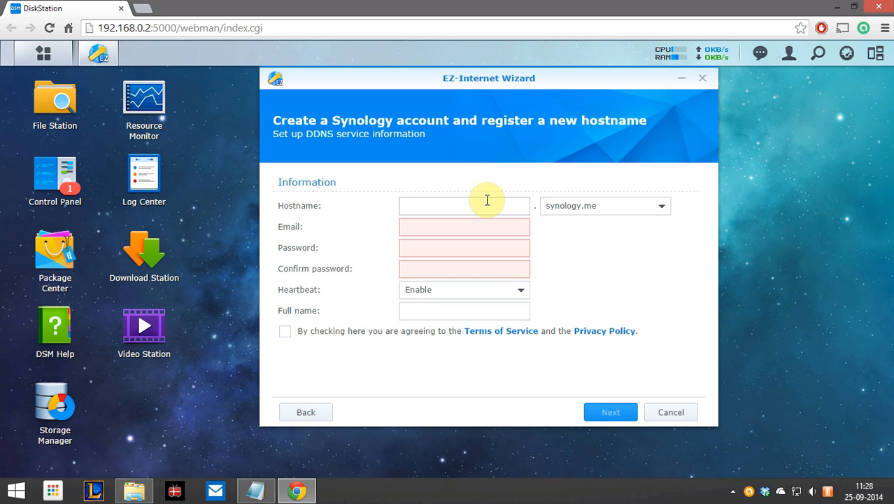
# - Enter hostname 'an', pick the myDS.me domain, fill the account fields, and apply
pyautogui.click(464, 205)
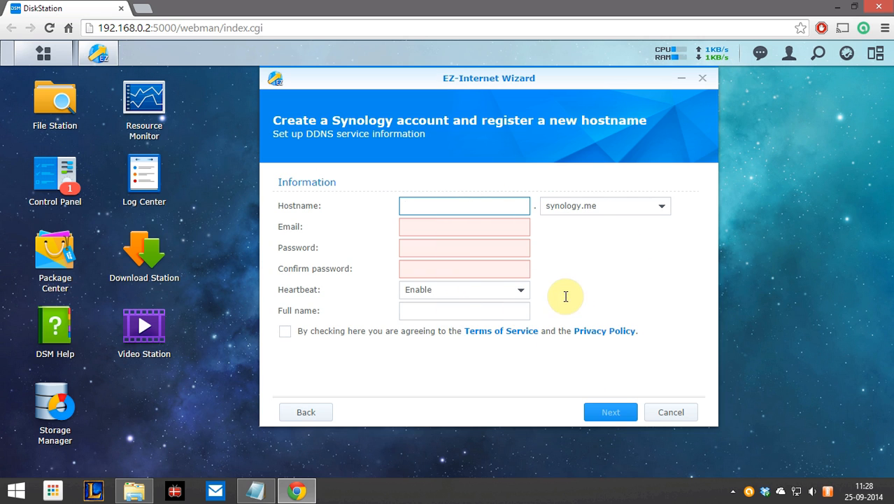
pyautogui.click(463, 205)
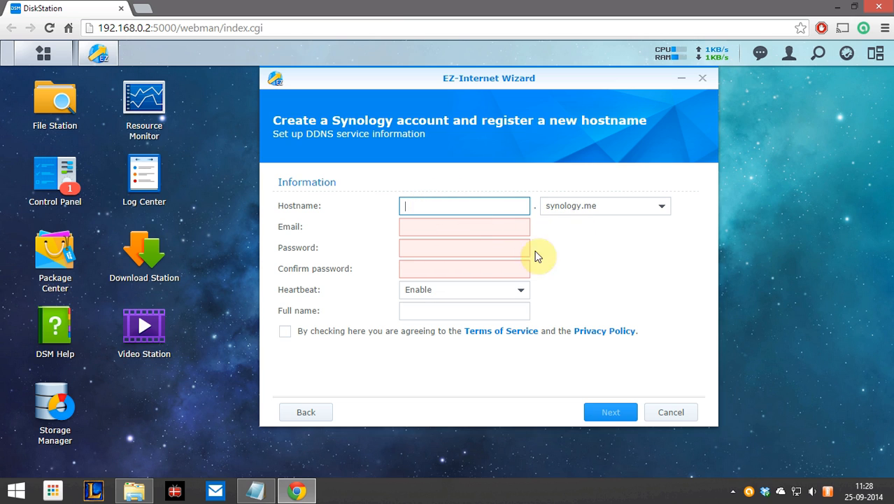
pyautogui.write('andreasdybdahl')
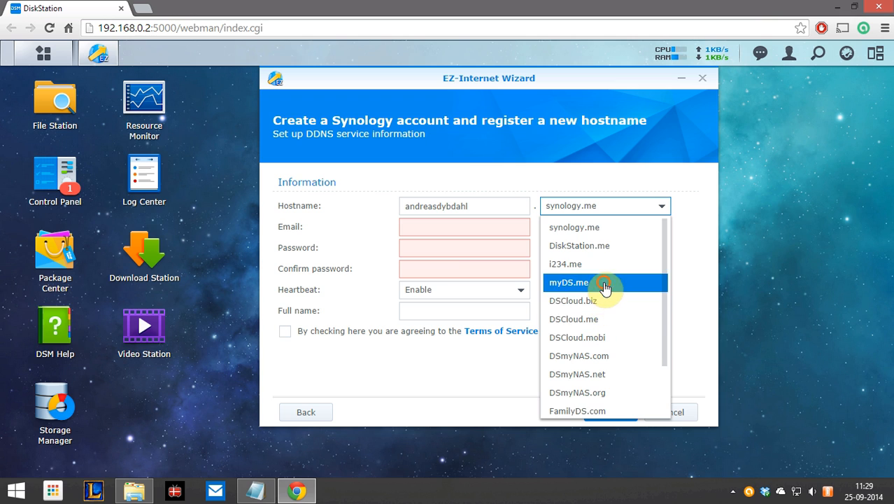
pyautogui.click(589, 283)
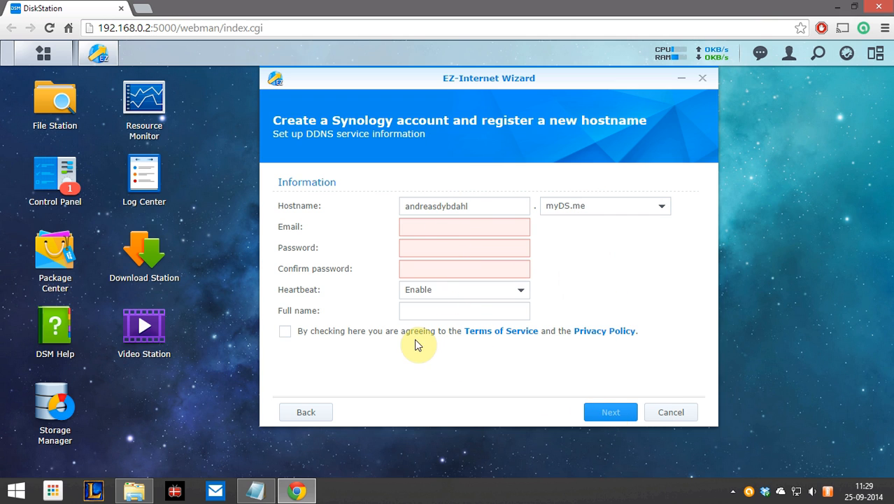
pyautogui.click(464, 226)
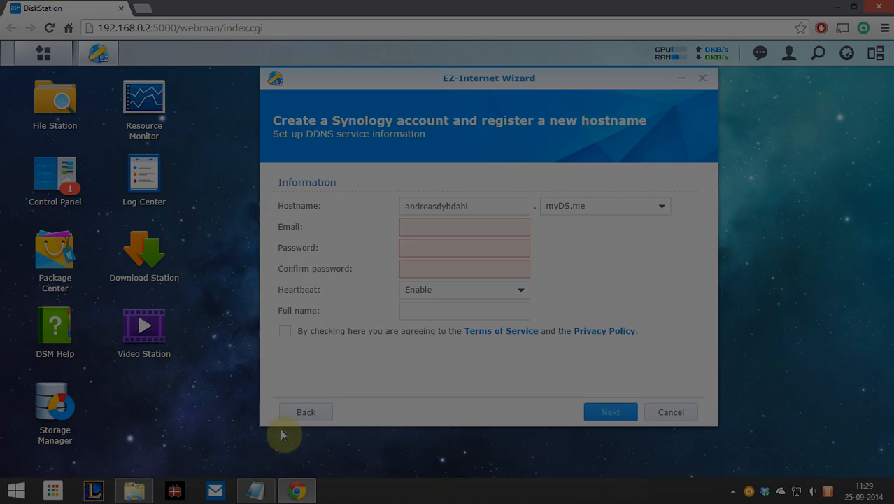
pyautogui.click(610, 411)
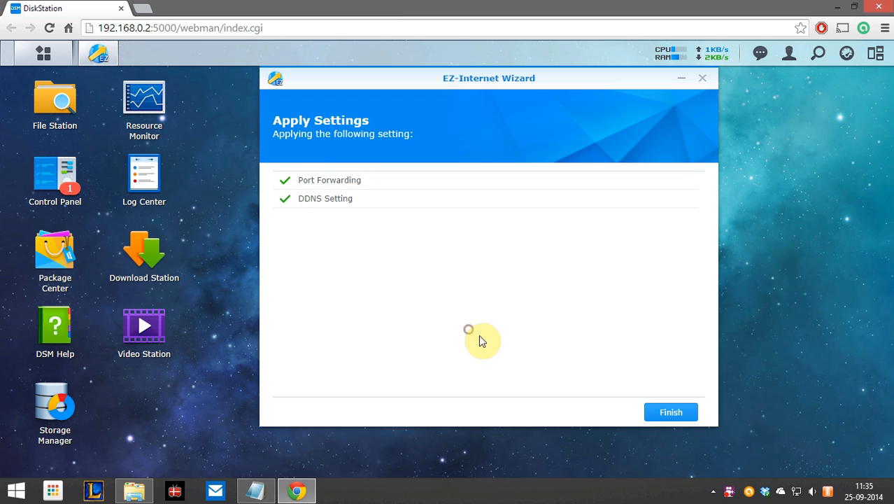
pyautogui.moveTo(490, 295)
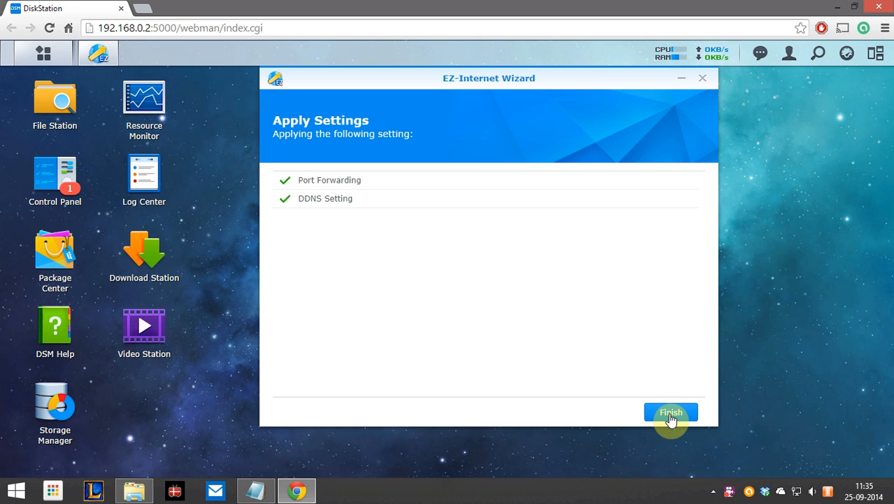
# - Finish the EZ-Internet Wizard once Port Forwarding and DDNS show checkmarks
pyautogui.click(670, 412)
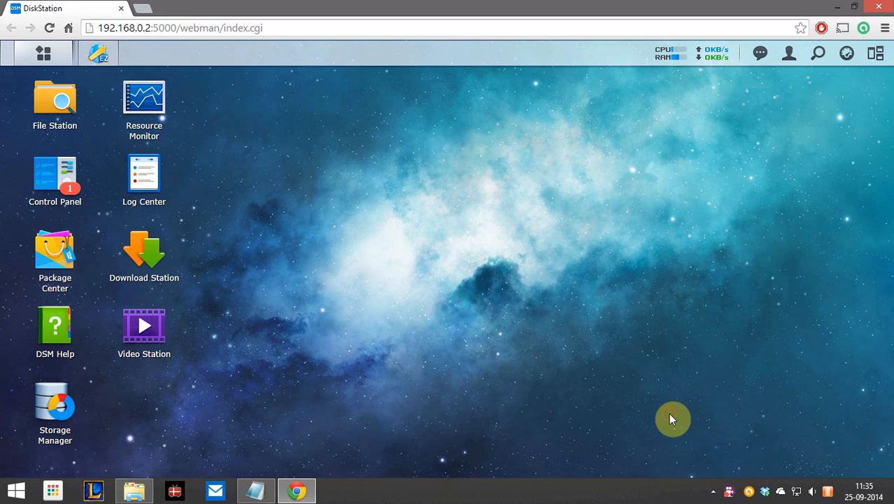
pyautogui.moveTo(49, 187)
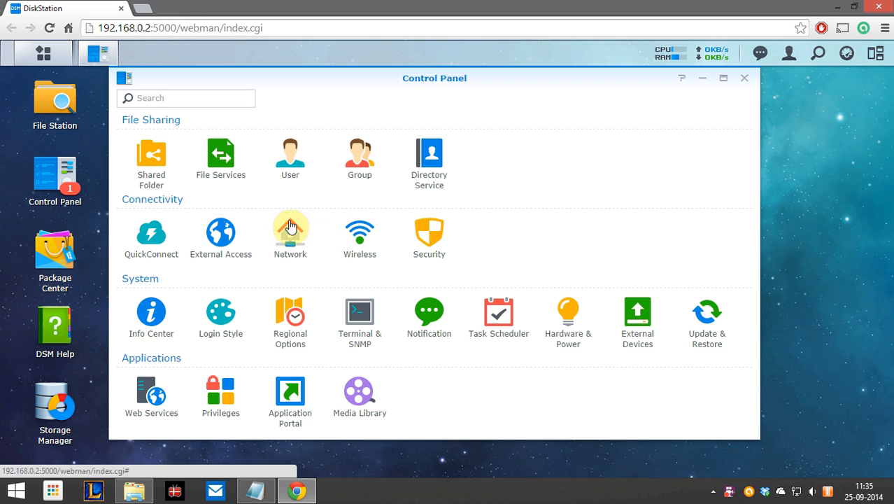
pyautogui.moveTo(221, 230)
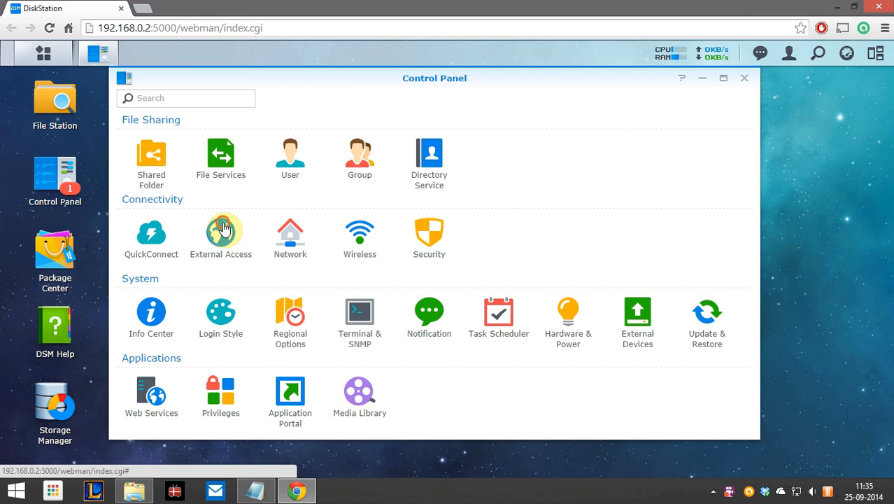
# - Review the myDS.me DDNS entry and the router's port 80 and 5000 forwarding rules in External Access
pyautogui.click(221, 231)
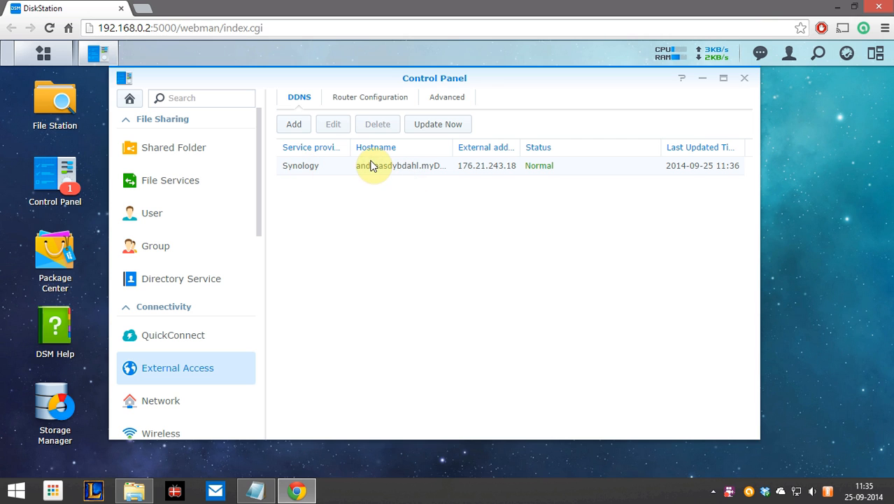
pyautogui.click(300, 166)
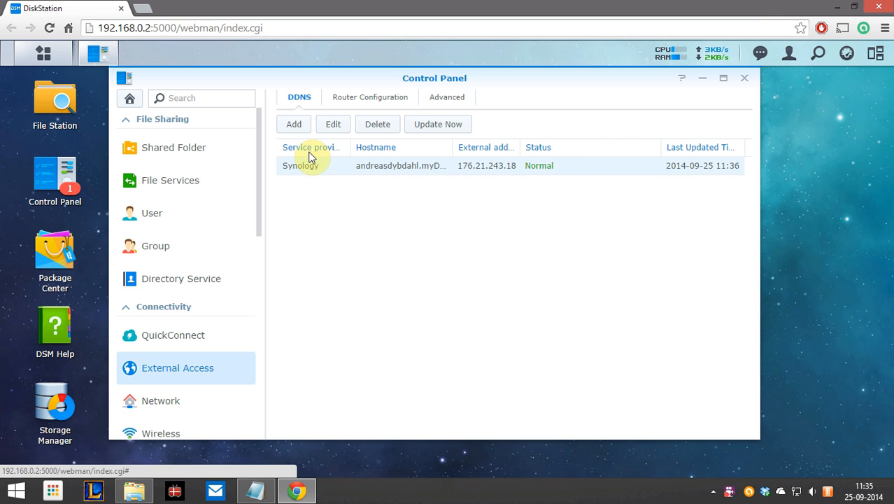
pyautogui.moveTo(315, 182)
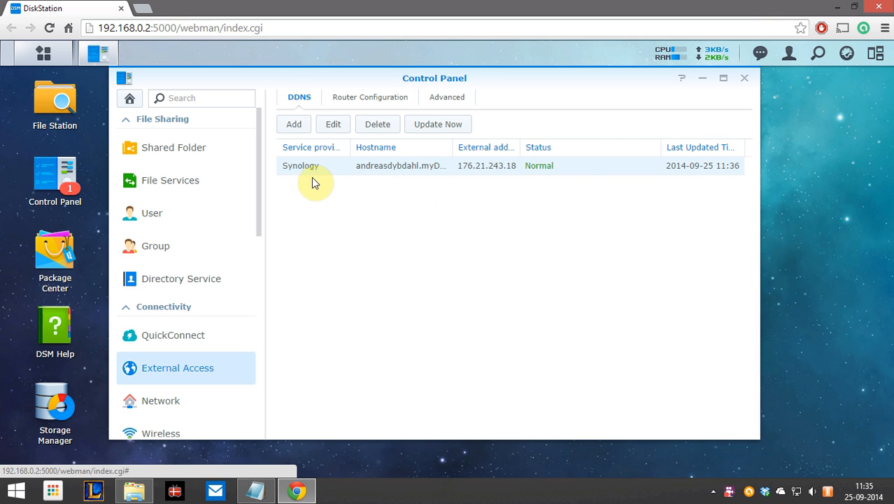
pyautogui.click(370, 97)
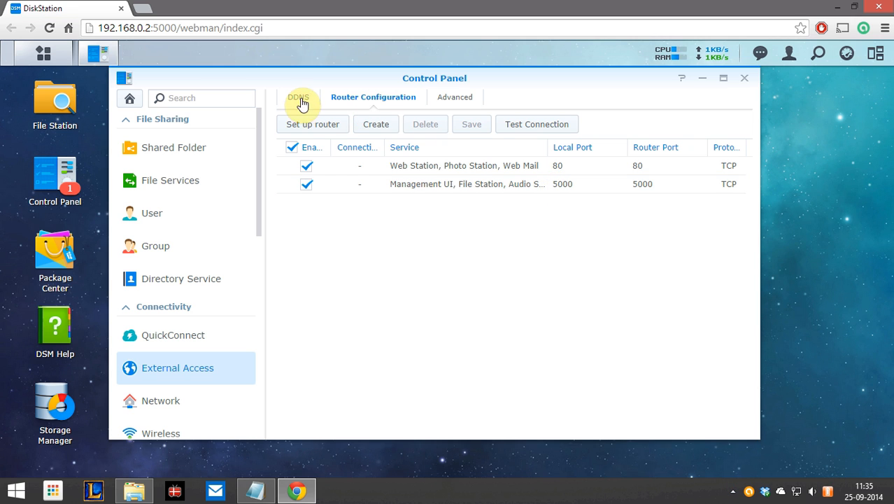
pyautogui.click(298, 96)
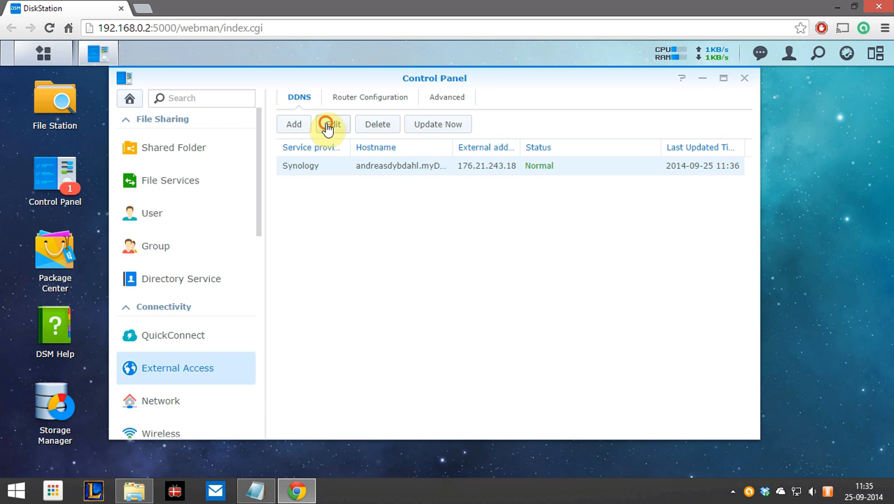
pyautogui.click(329, 124)
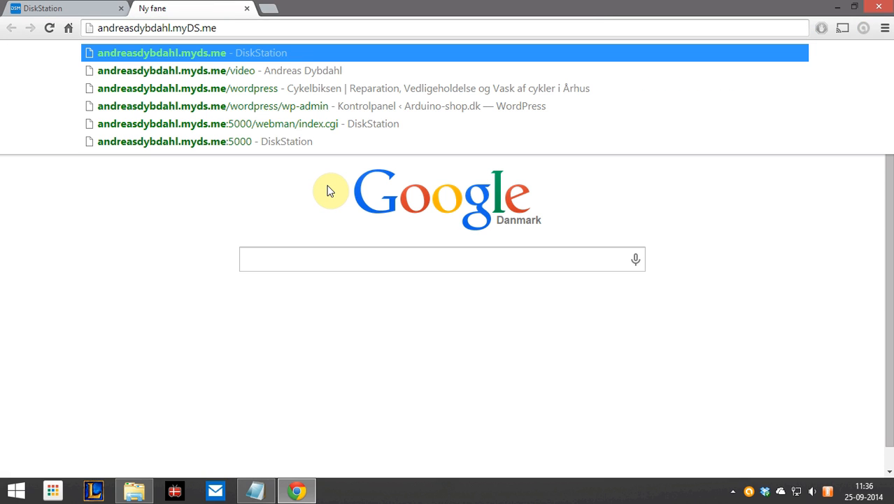
# - Load the DiskStation desktop from the myDS.me hostname suggestion on port 5000
pyautogui.click(175, 51)
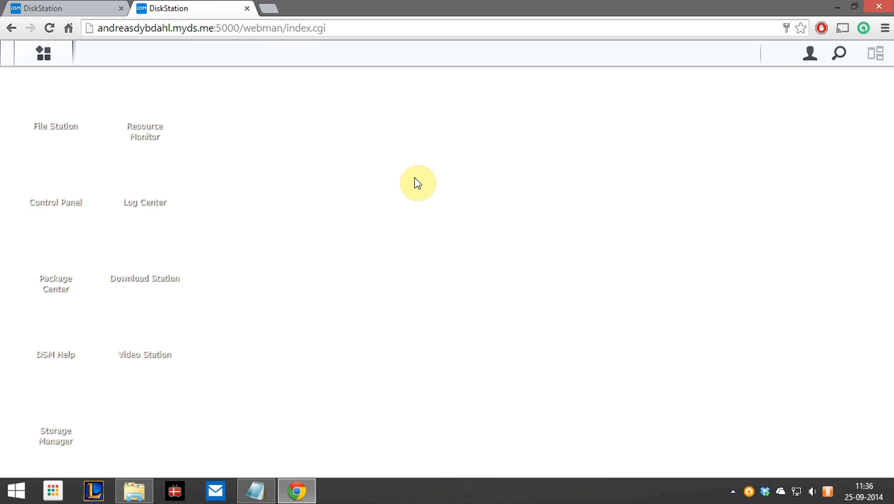
pyautogui.moveTo(482, 246)
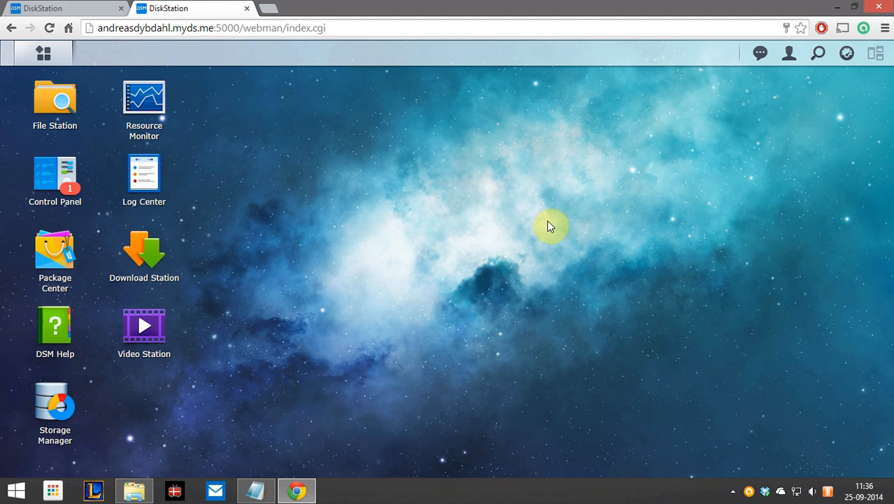
pyautogui.moveTo(464, 250)
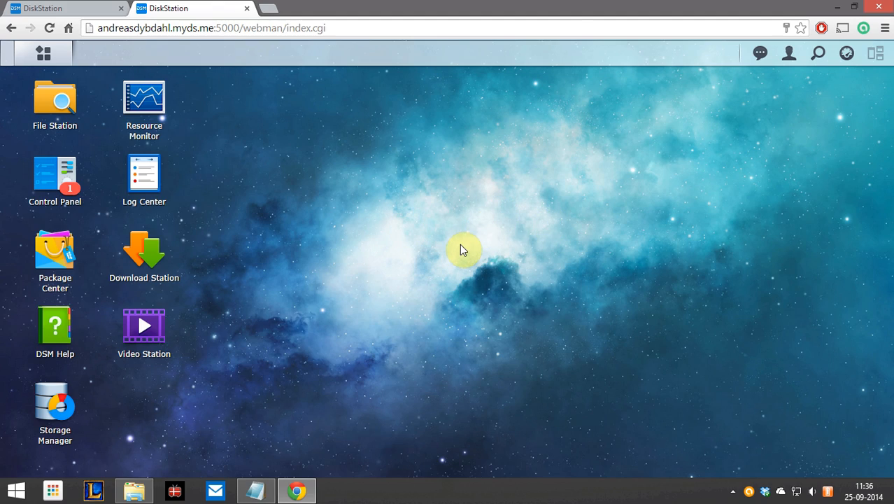
# - Bring up 'to do list.txt' and highlight its Manual Port Forwarding section
pyautogui.click(255, 489)
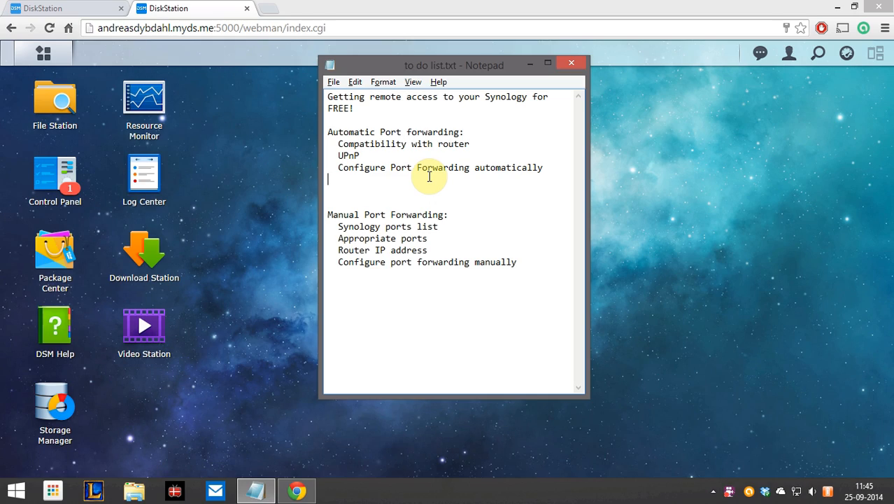
pyautogui.moveTo(327, 139)
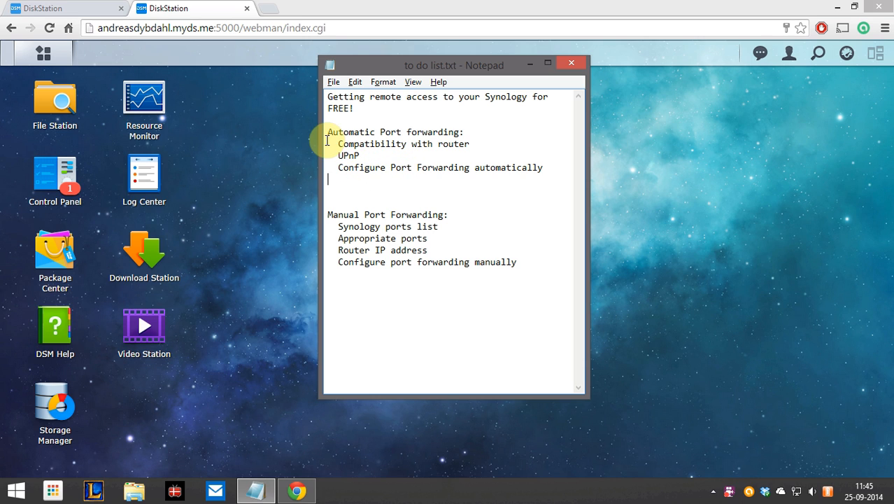
pyautogui.moveTo(455, 120)
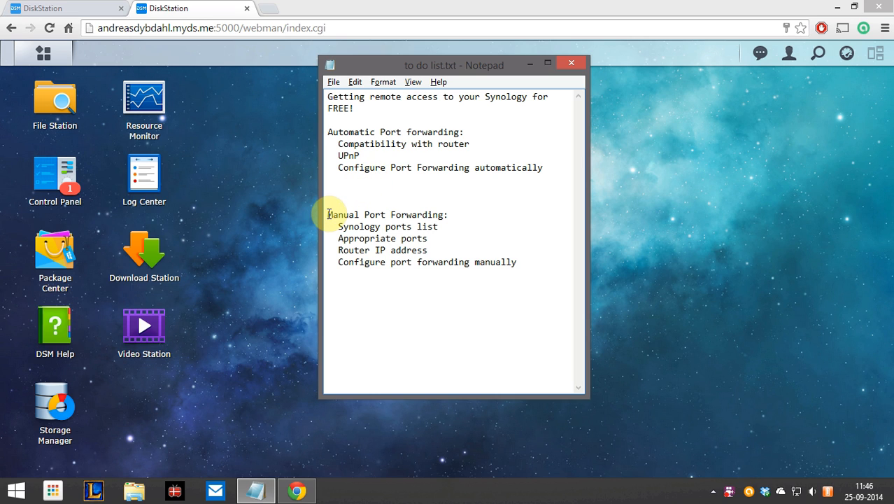
pyautogui.moveTo(327, 214); pyautogui.dragTo(514, 273)
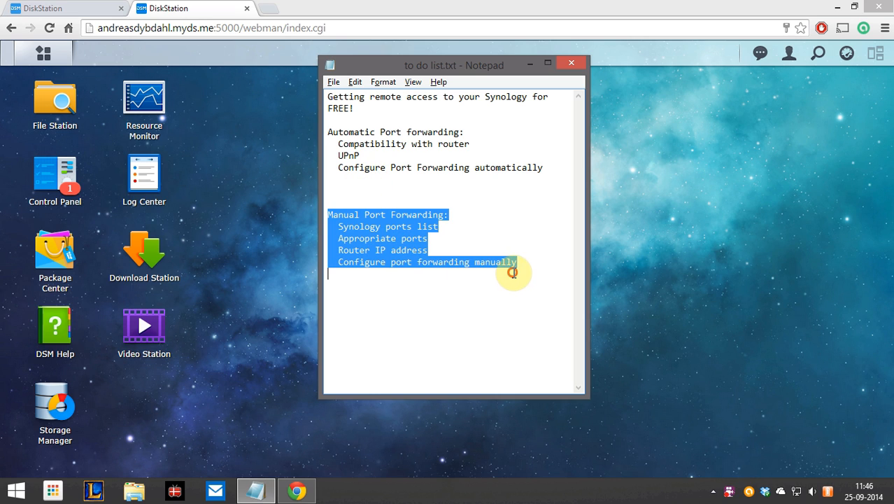
pyautogui.click(336, 275)
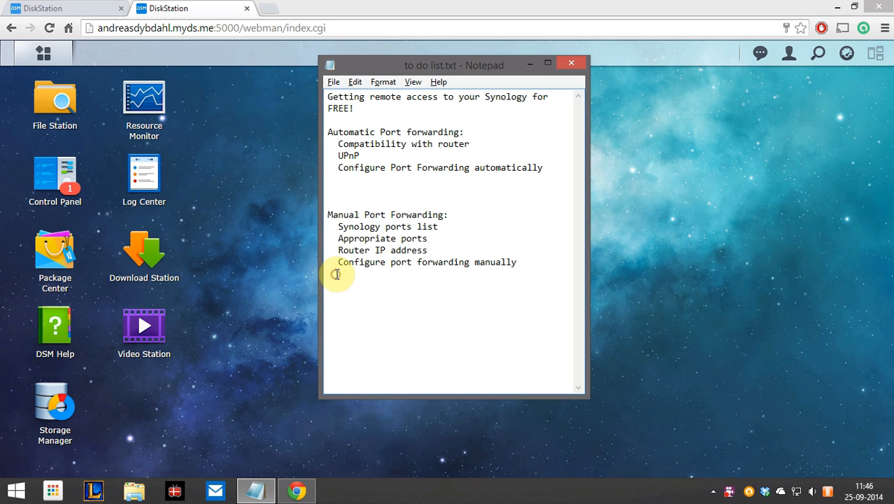